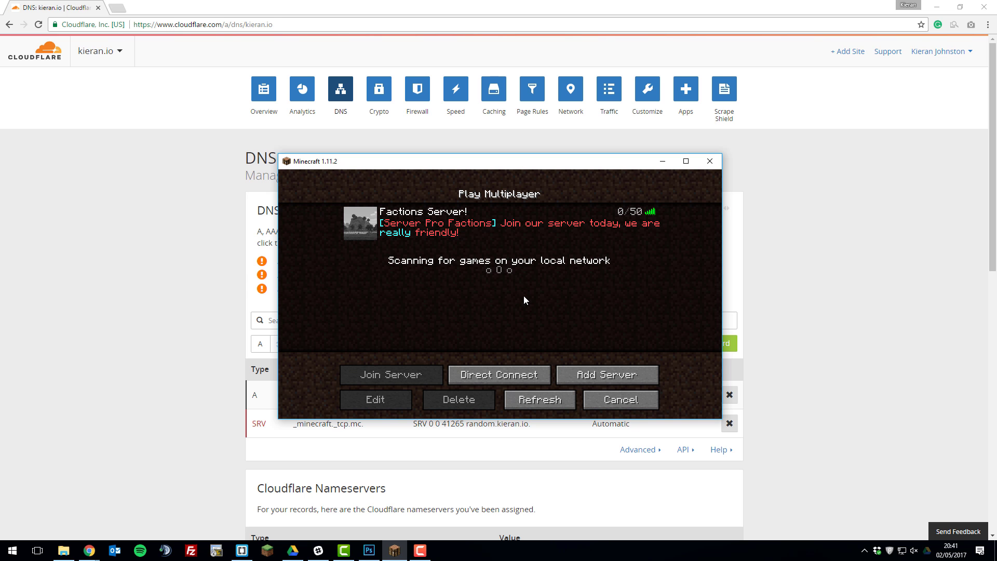
pyautogui.moveTo(698, 293)
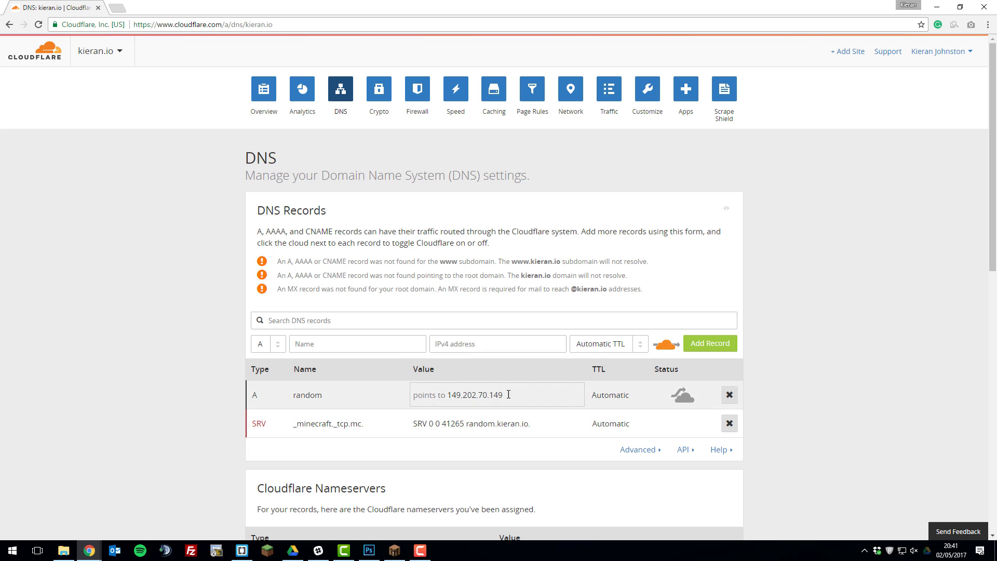
# Step: Bring Minecraft back and join the server via Direct Connect at mc.kieran.io
pyautogui.scroll(-3)
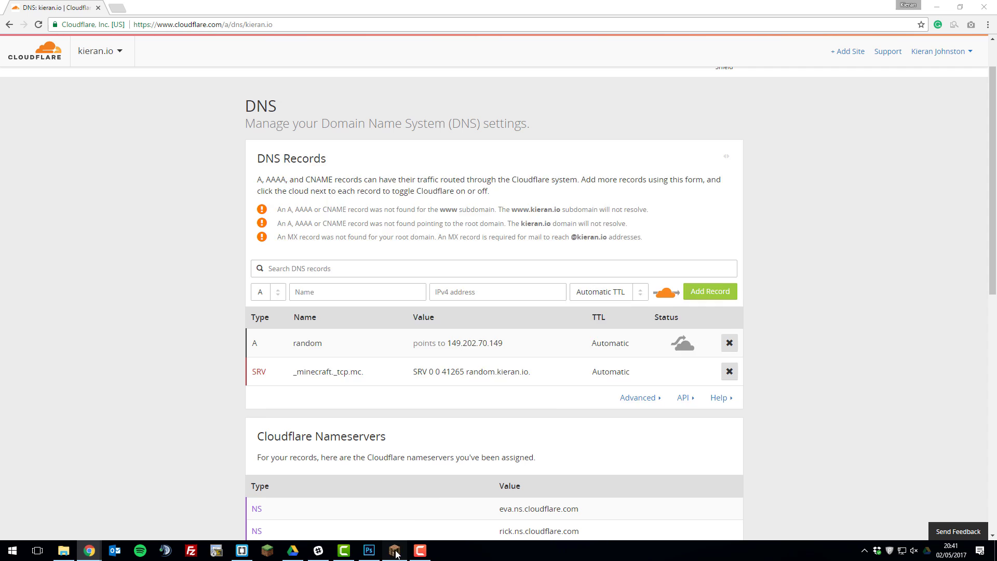
pyautogui.click(395, 551)
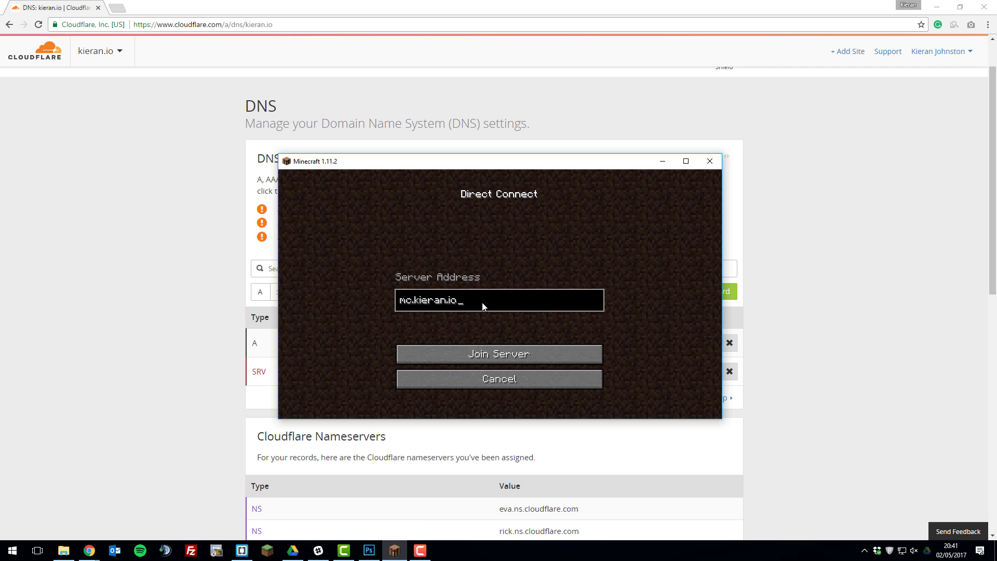
pyautogui.click(498, 354)
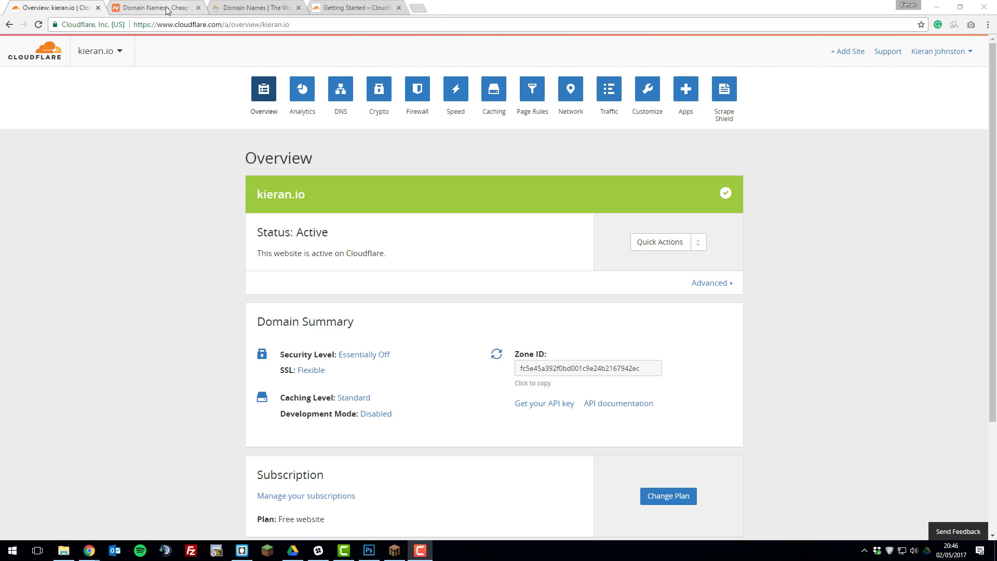
# Step: Review the GoDaddy domain page, then view Cloudflare's Getting Started guide
pyautogui.click(156, 8)
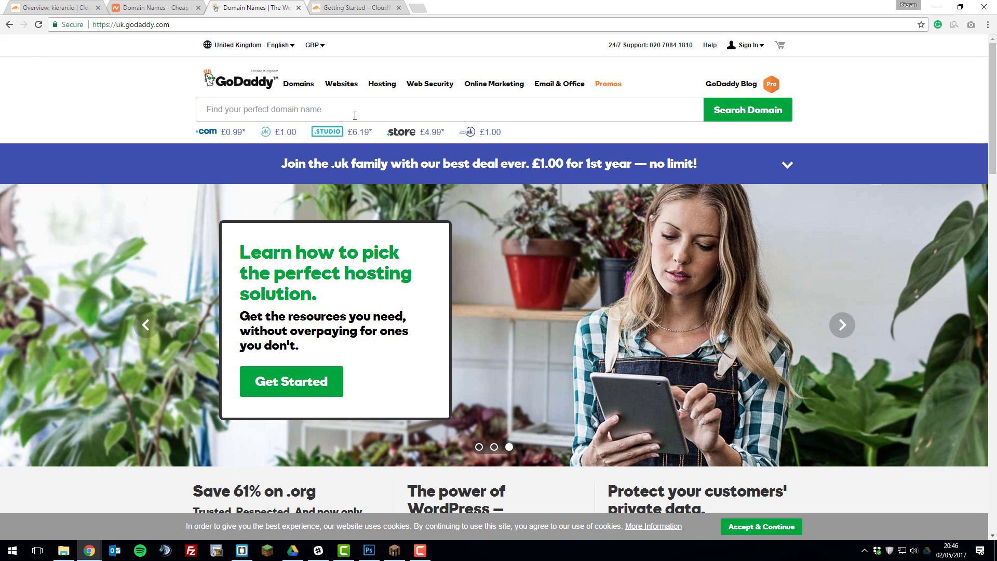
pyautogui.click(357, 8)
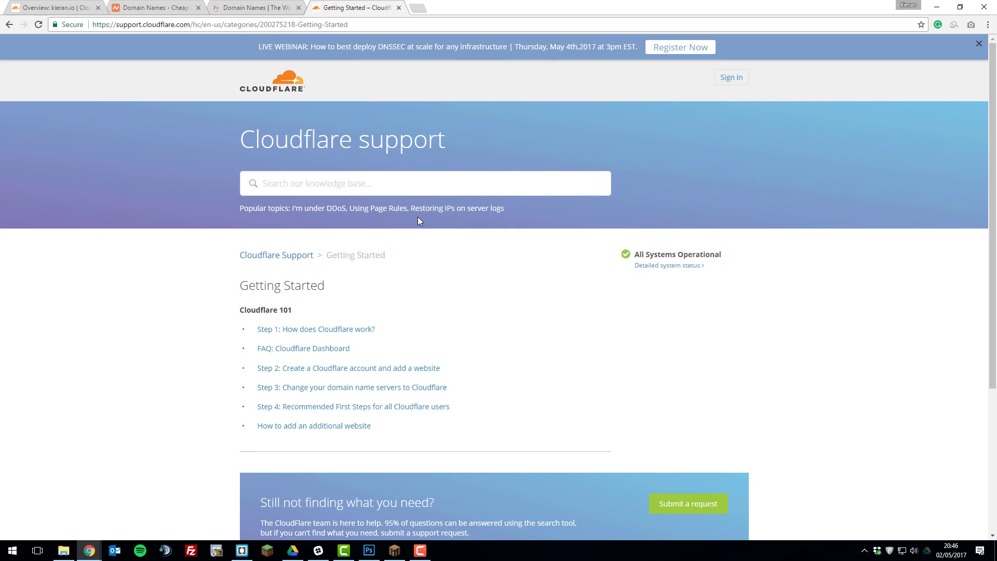
pyautogui.moveTo(373, 248)
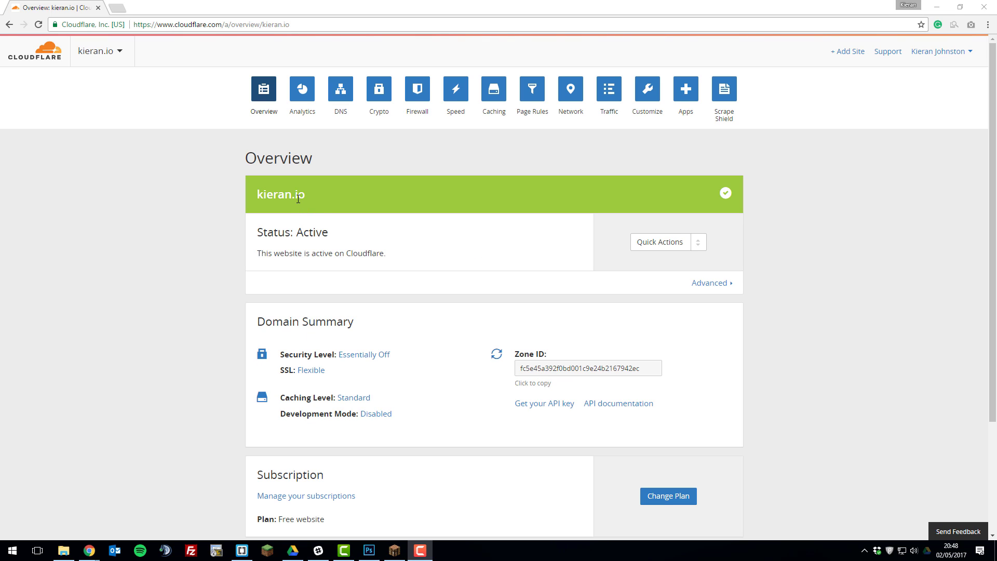
pyautogui.moveTo(408, 192)
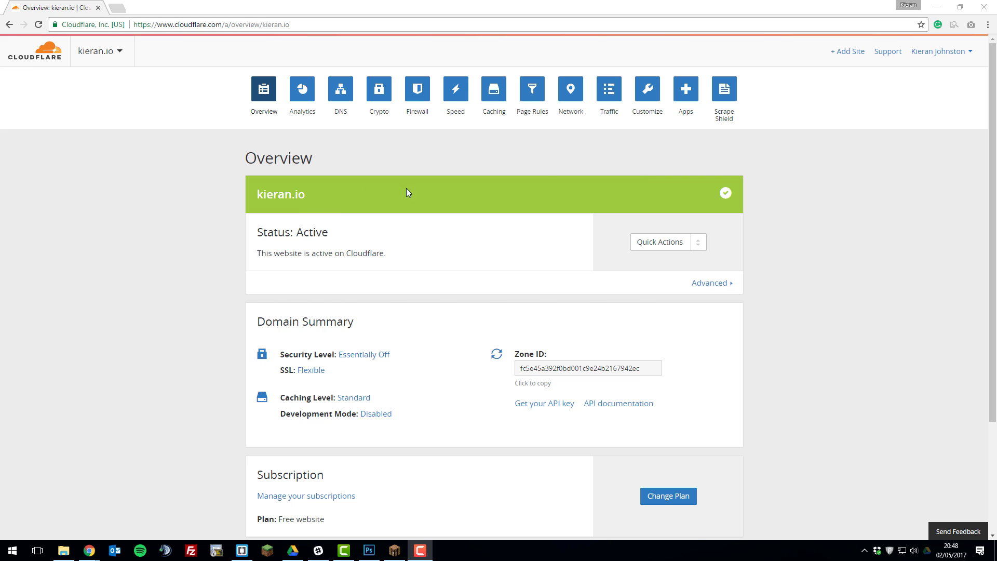
pyautogui.moveTo(626, 193)
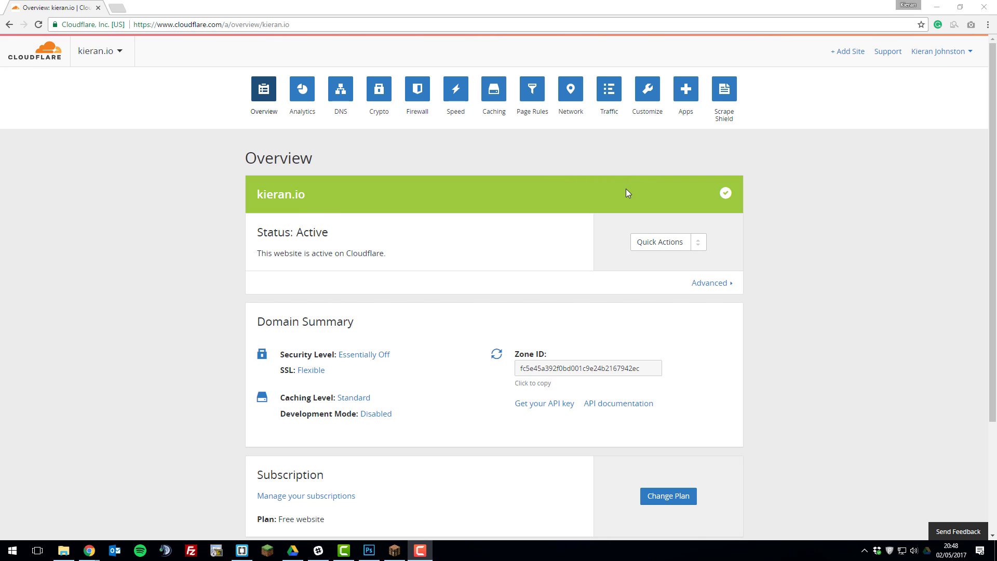
pyautogui.moveTo(423, 188)
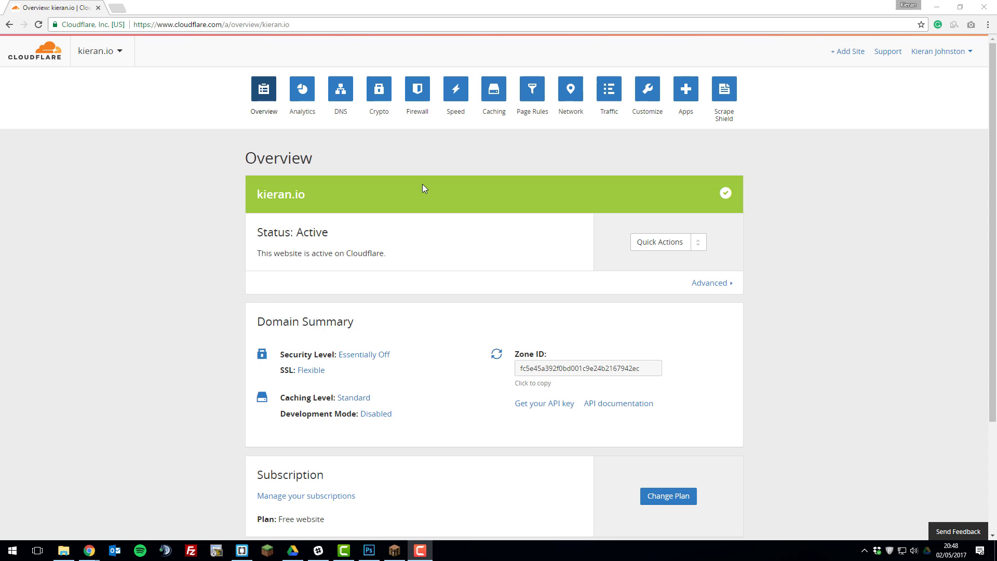
pyautogui.moveTo(381, 207)
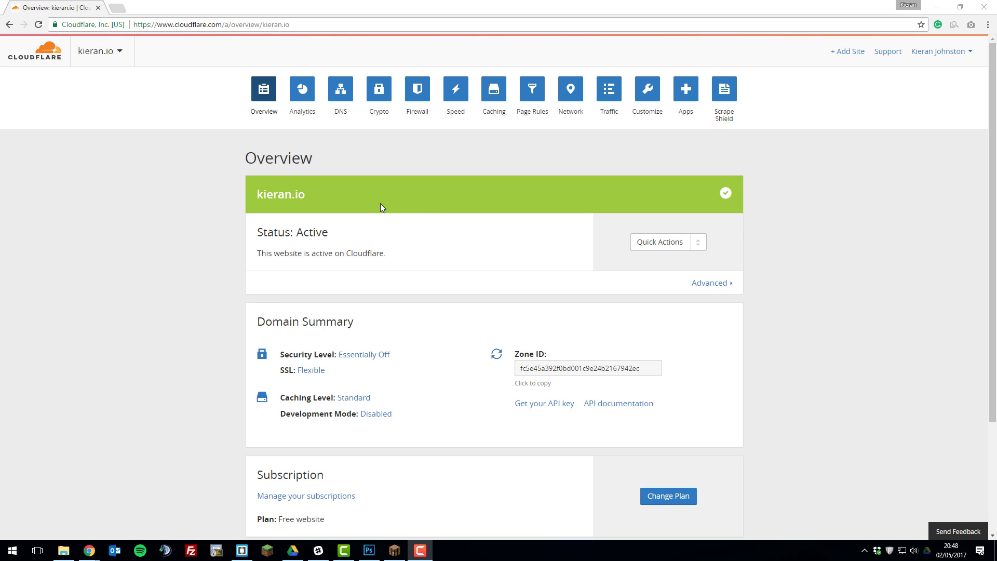
pyautogui.moveTo(341, 90)
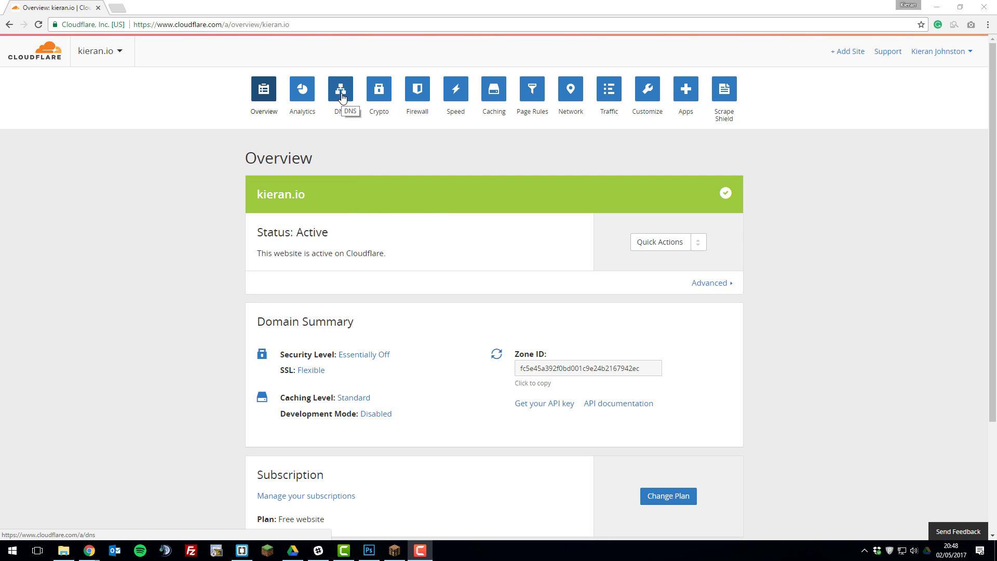
# Step: Show kieran.io's DNS Records table, currently empty with two Cloudflare nameservers
pyautogui.click(339, 89)
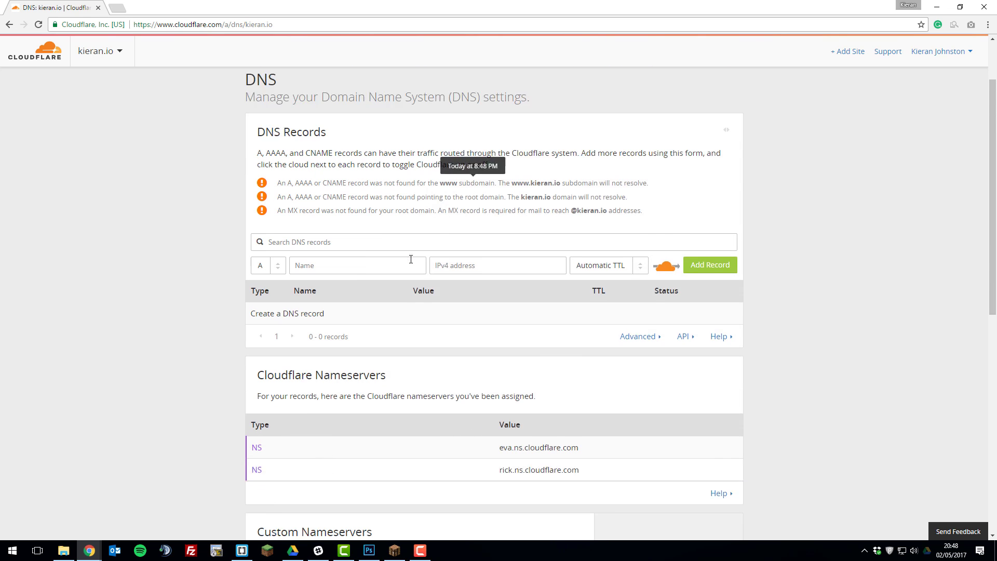
pyautogui.scroll(-3)
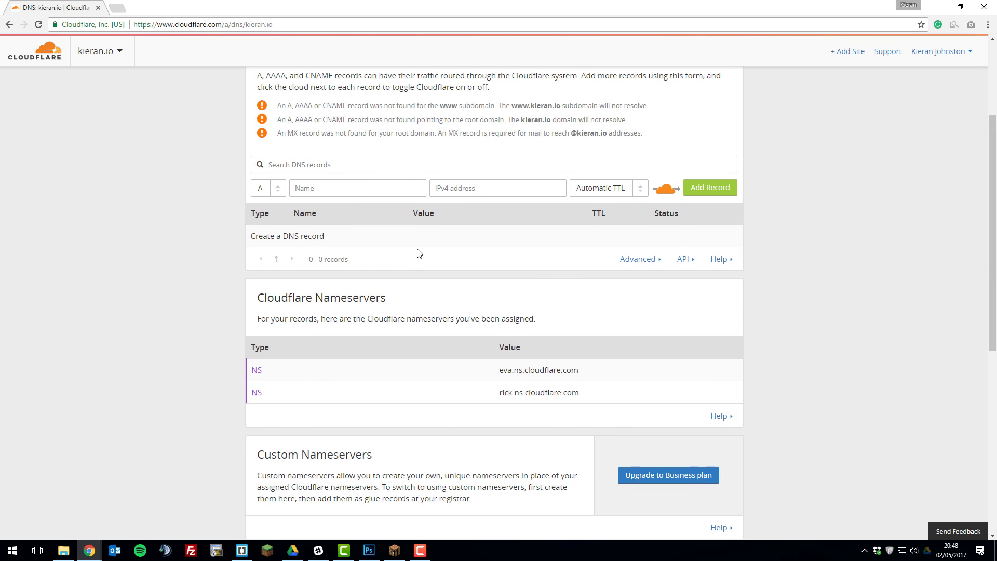
pyautogui.moveTo(412, 248)
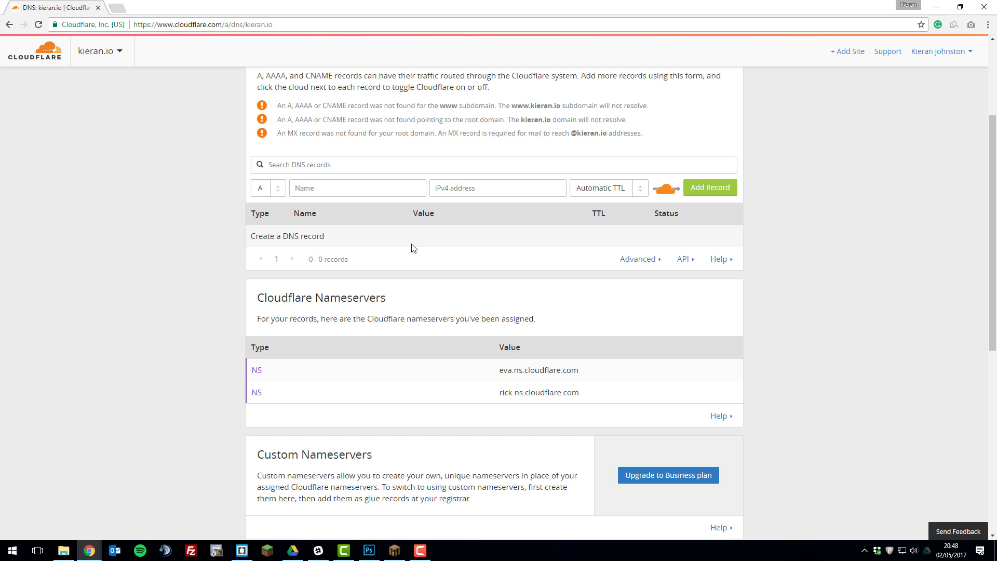
# Step: Go to server.pro, list My Servers and enter the factions.mcnetwork.me control panel
pyautogui.write('server.pro')
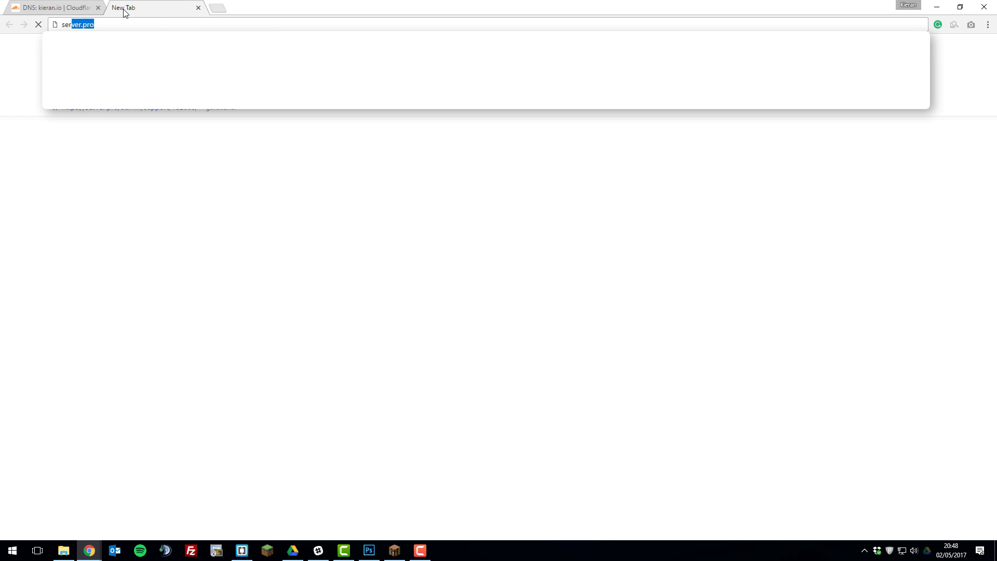
pyautogui.press('Enter')
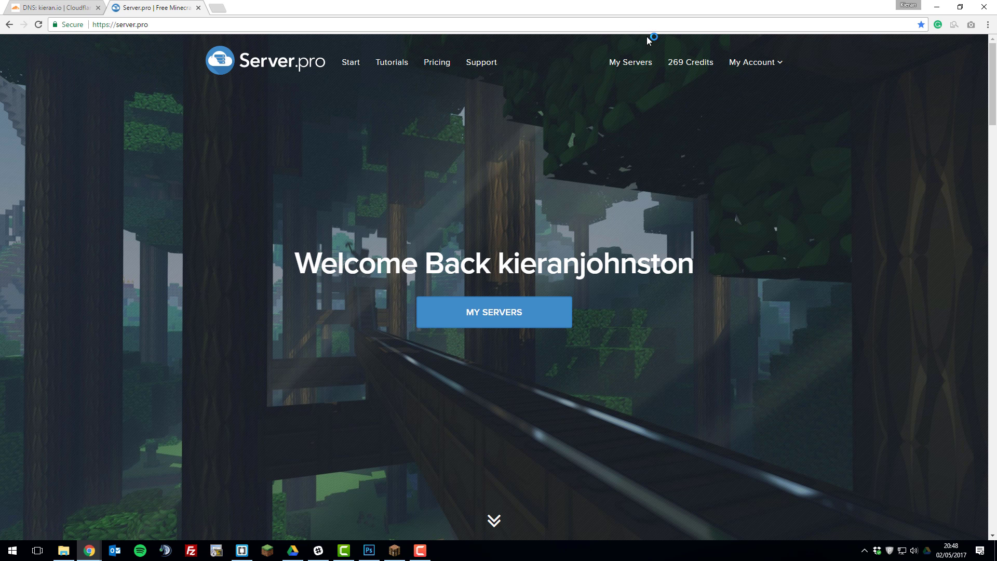
pyautogui.click(493, 313)
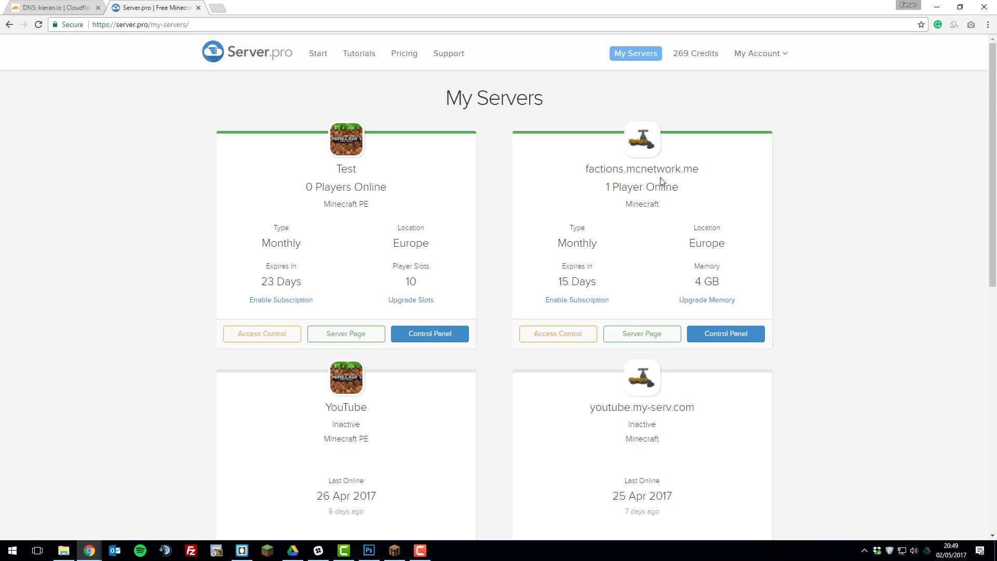
pyautogui.moveTo(664, 186)
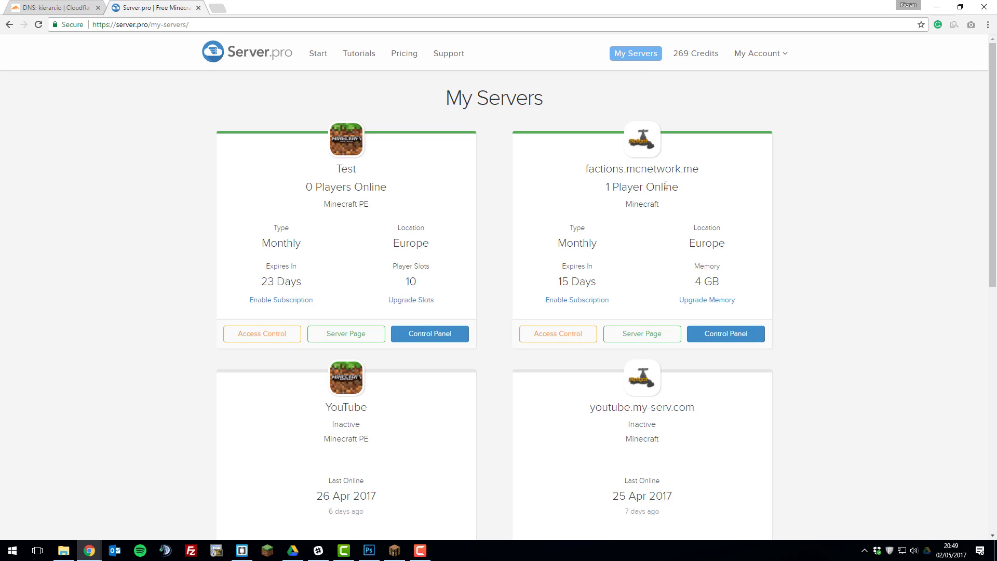
pyautogui.moveTo(591, 174)
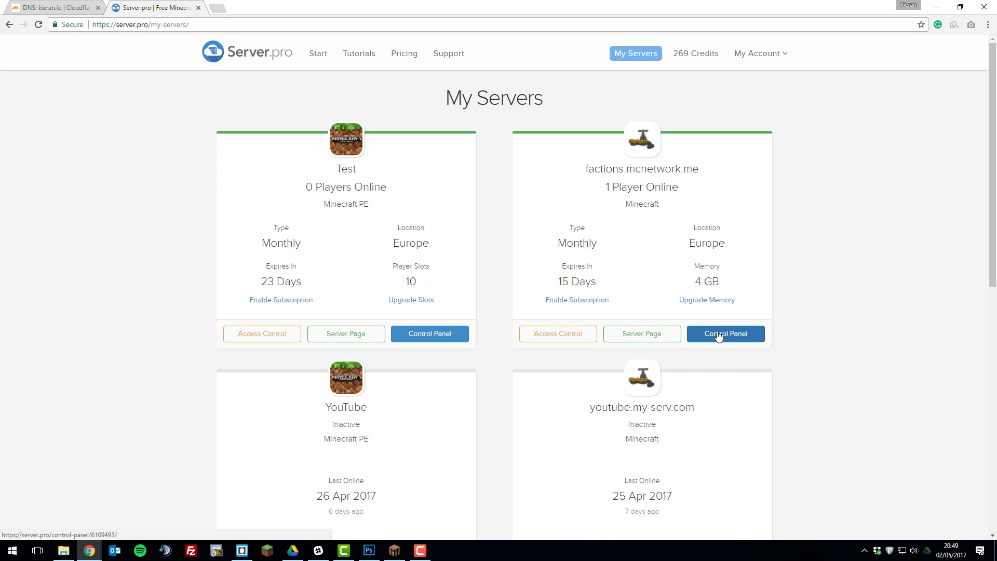
pyautogui.click(724, 334)
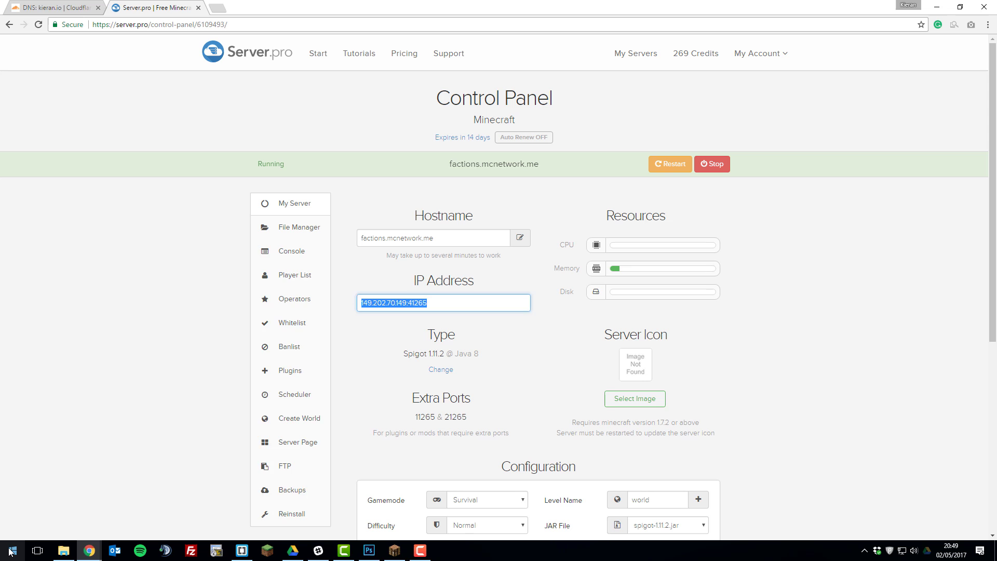
# Step: Write 149.202.70.149 and 41265 on separate lines labelled '- ip address' and '- port'
pyautogui.click(443, 550)
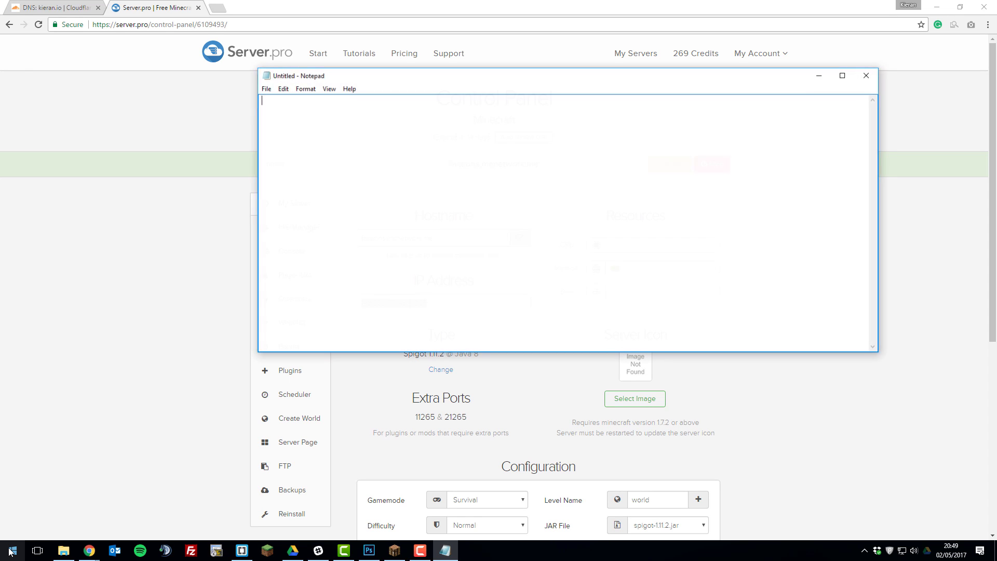
pyautogui.write('149.202.70.149:41265')
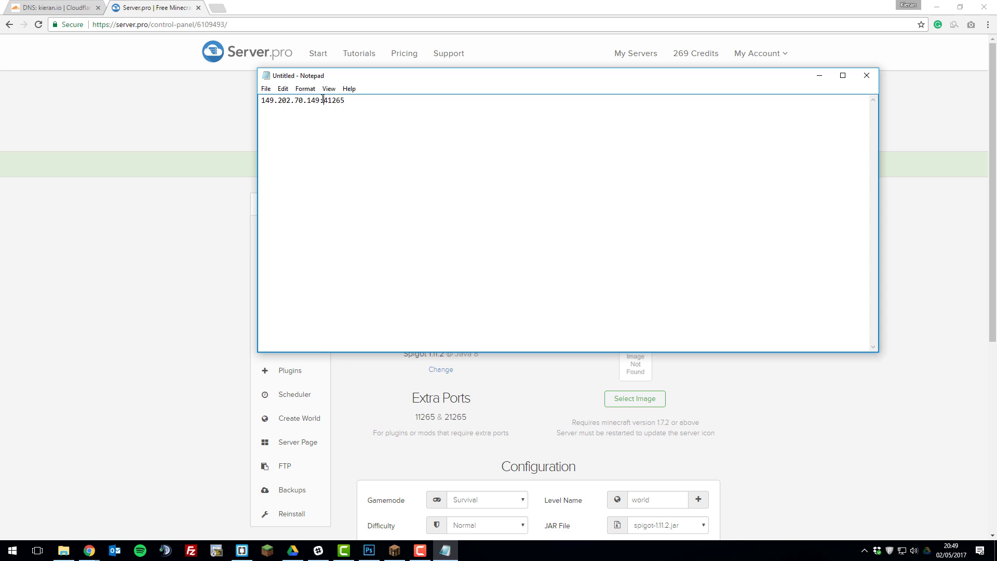
pyautogui.press('Enter')
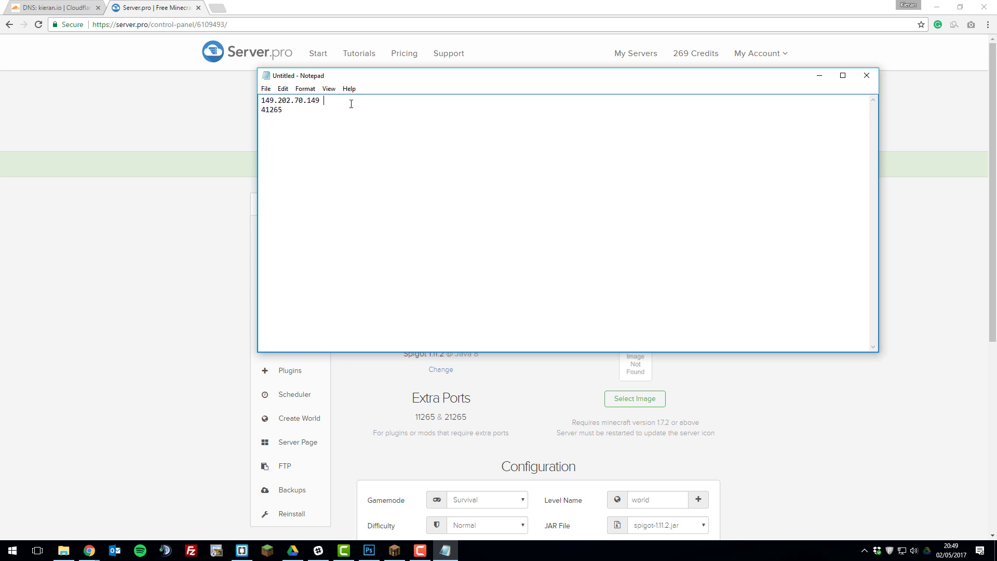
pyautogui.write('- ip address')
pyautogui.write(' - po')
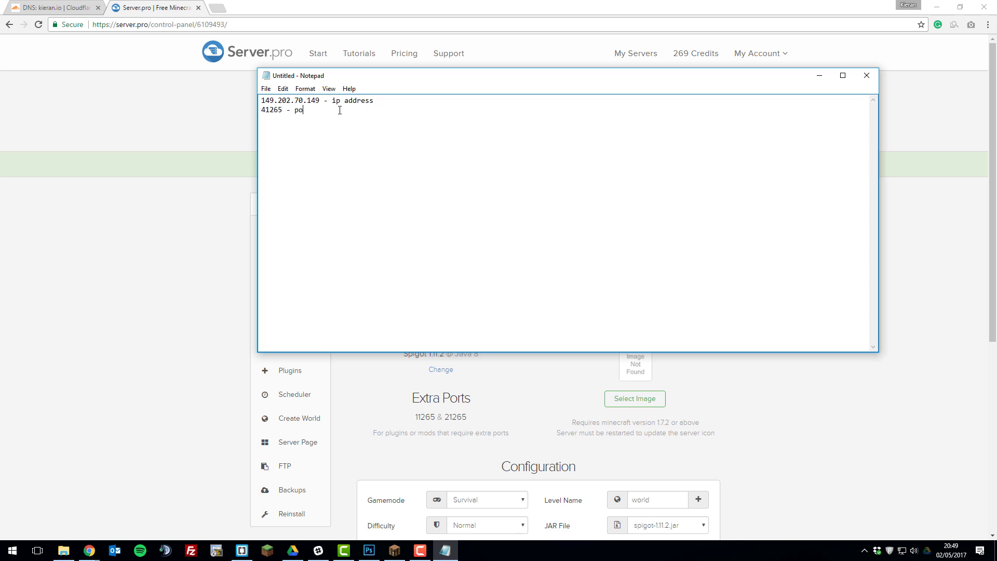
pyautogui.write('rt')
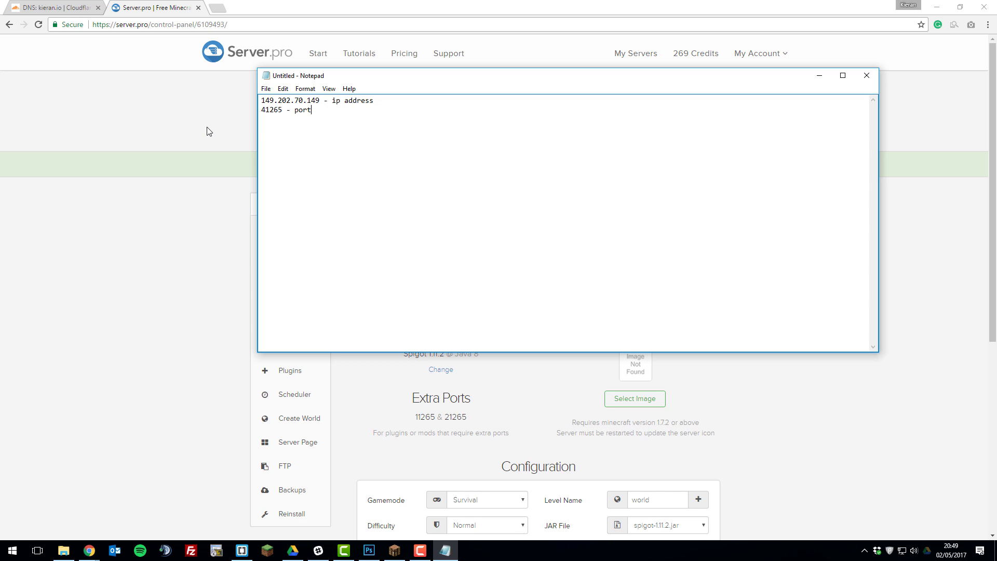
pyautogui.moveTo(306, 118)
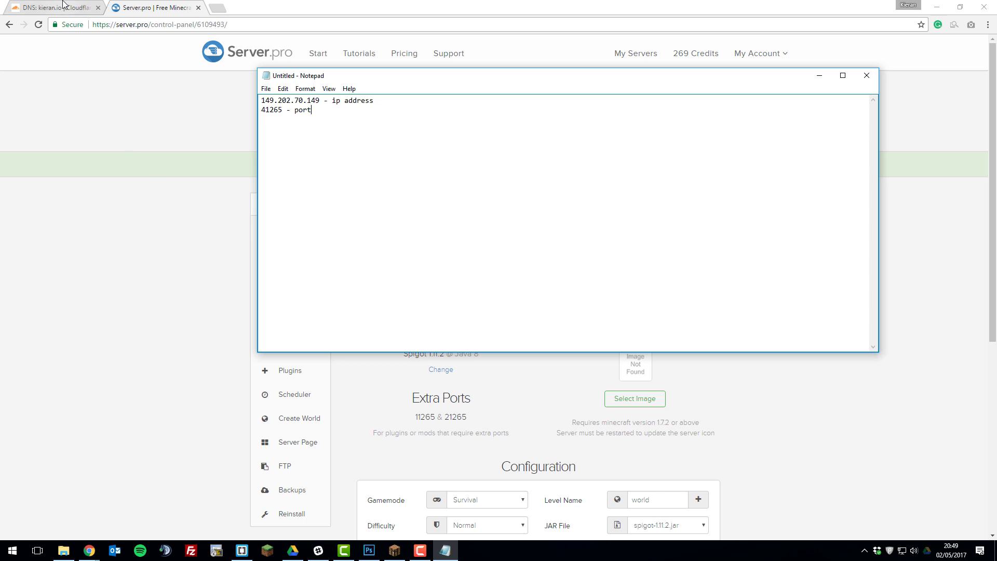
# Step: Start a new type A DNS record for kieran.io named 'random'
pyautogui.click(54, 7)
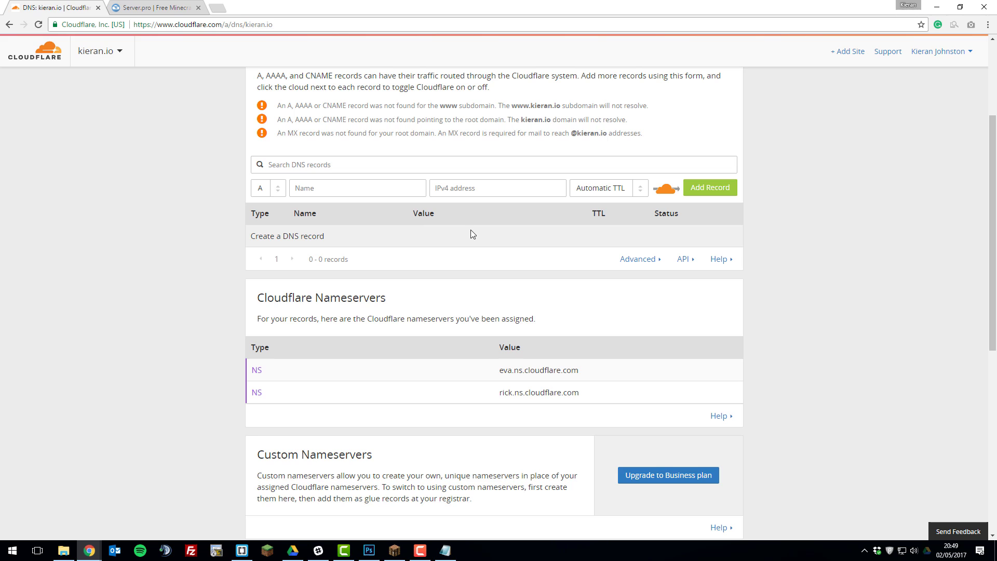
pyautogui.click(267, 188)
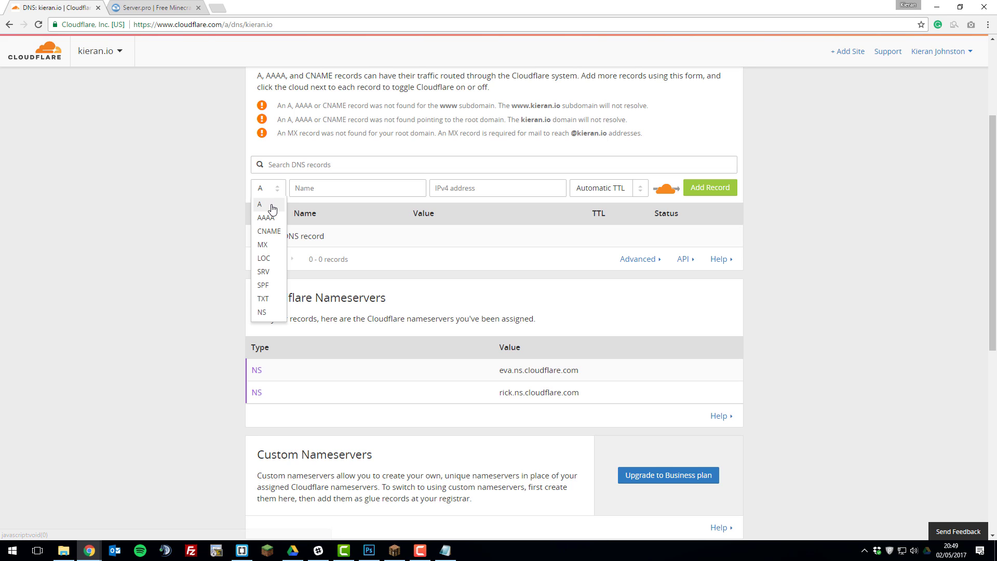
pyautogui.click(259, 205)
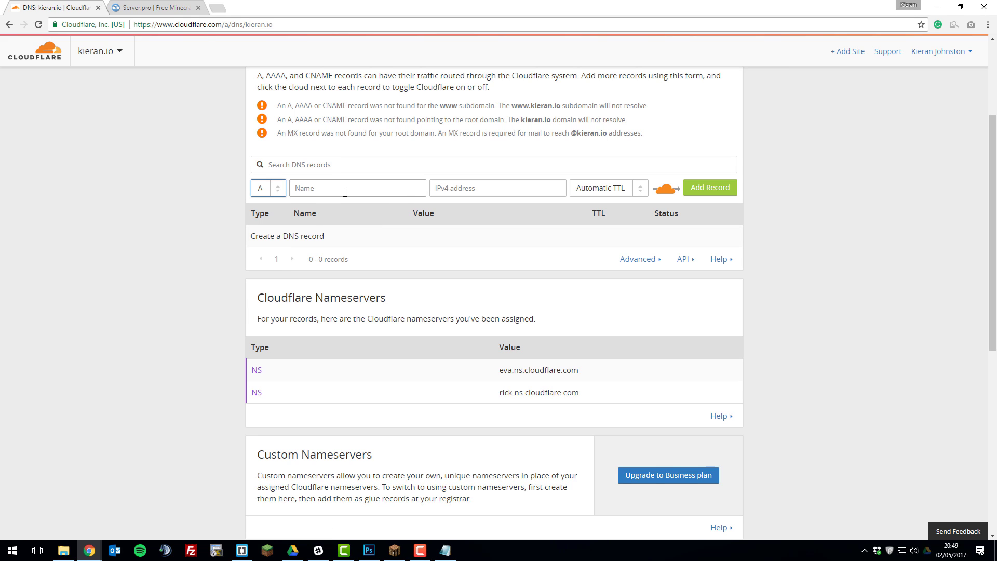
pyautogui.click(357, 188)
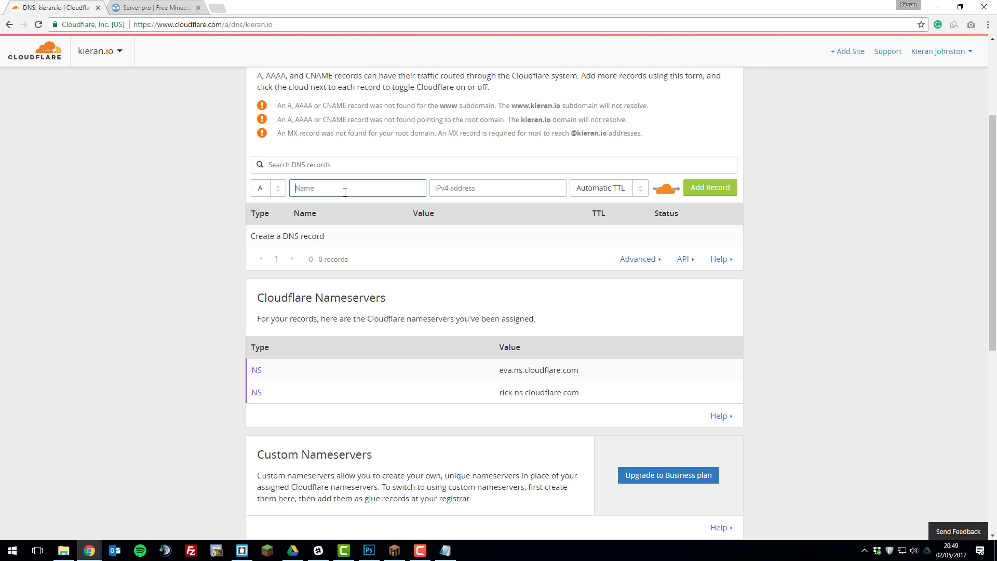
pyautogui.write('random')
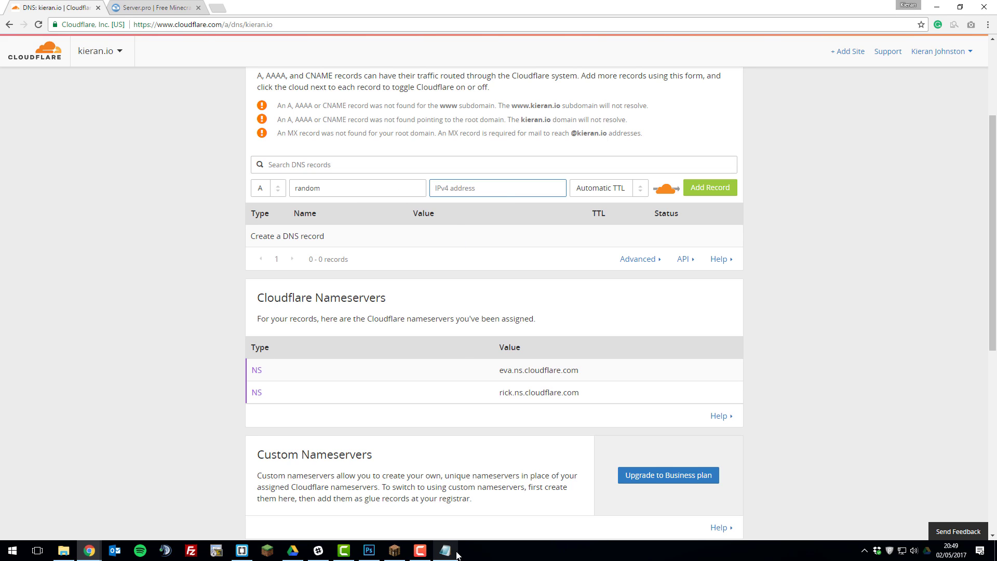
# Step: Set the A record's IPv4 address to 149.202.70.149 from the notes and add it
pyautogui.click(446, 550)
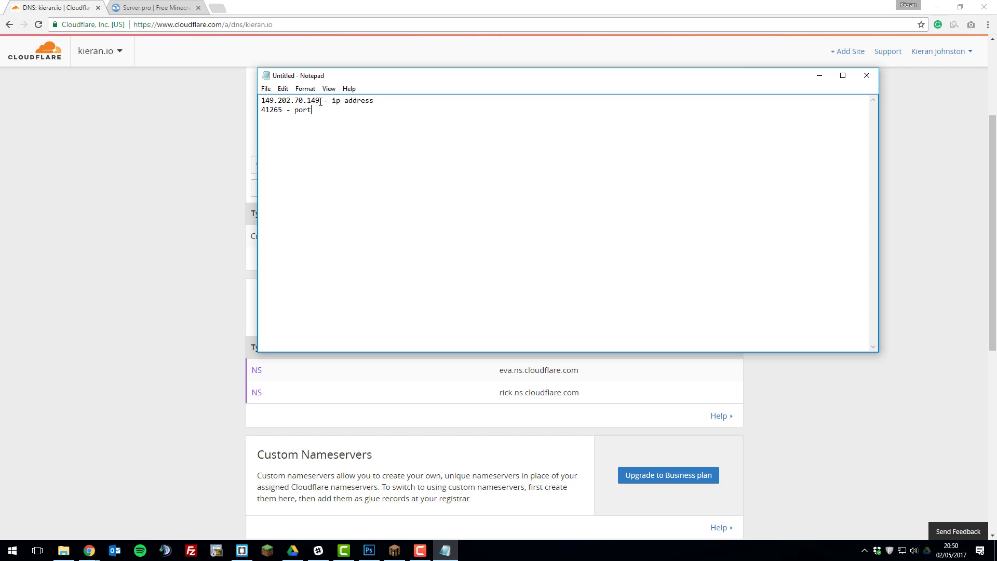
pyautogui.rightClick(293, 100)
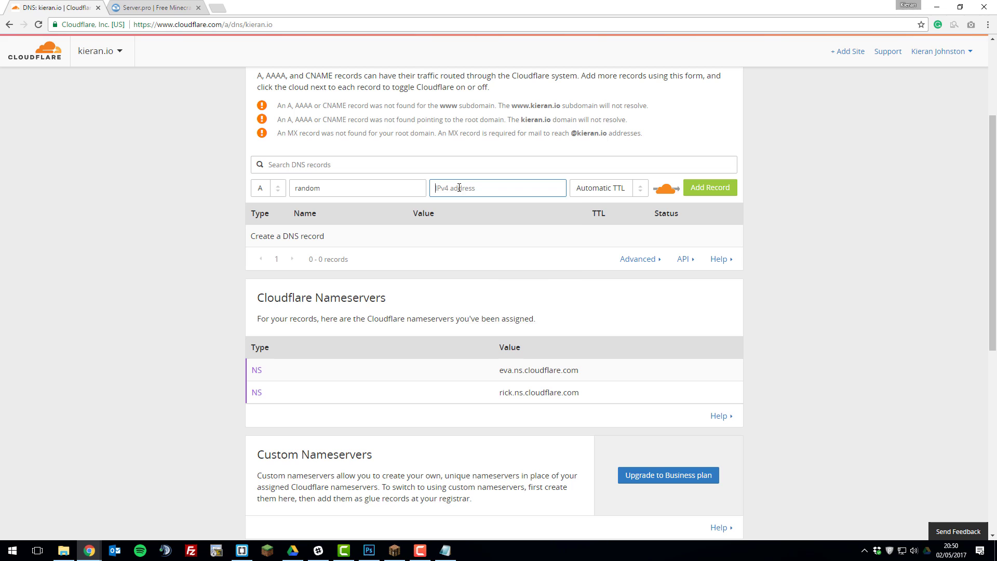
pyautogui.write('149.202.70.149')
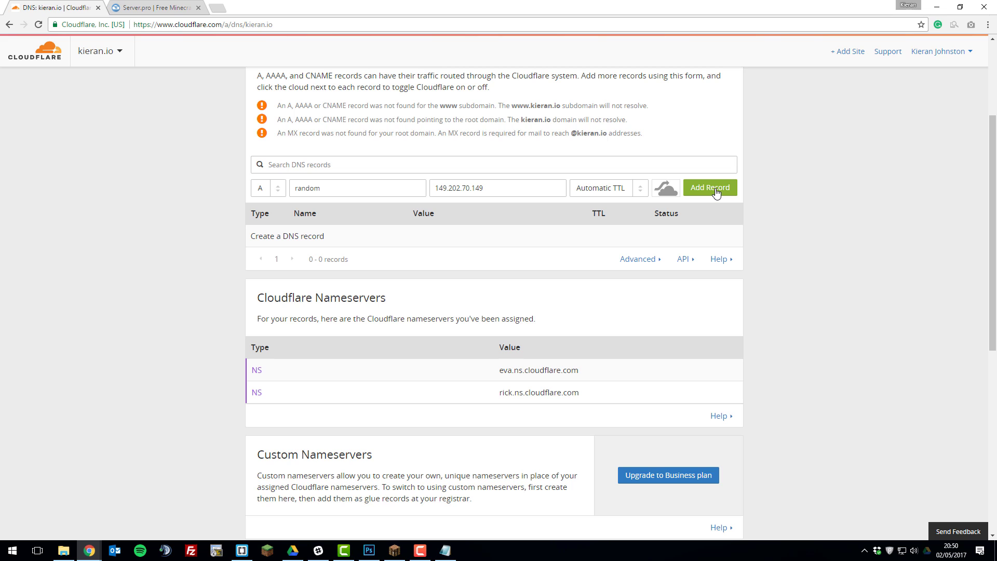
pyautogui.click(710, 188)
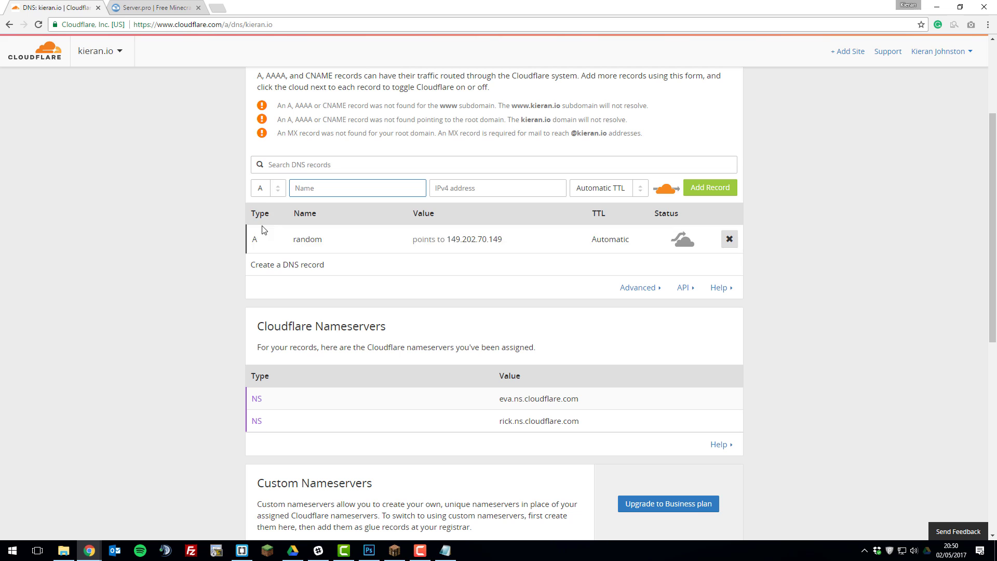
# Step: Make the new record an SRV with service _minecraft over TCP, named mc.kieran.io
pyautogui.click(267, 188)
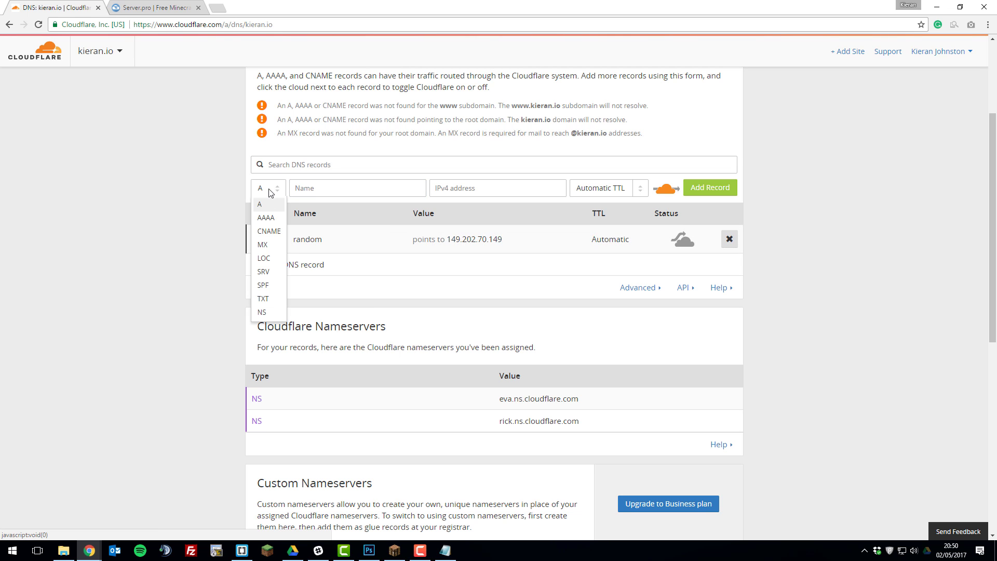
pyautogui.click(263, 271)
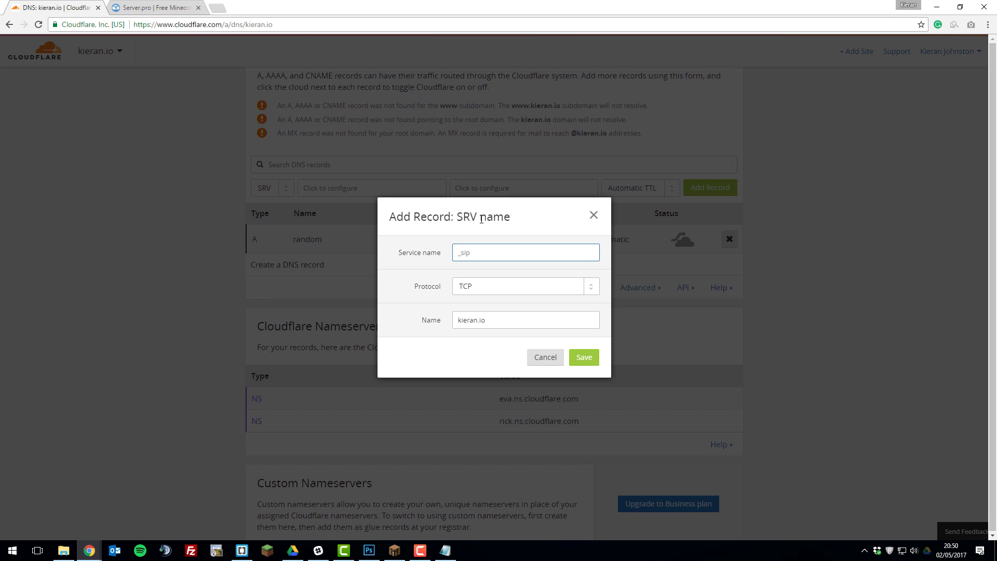
pyautogui.write('_minecraft')
pyautogui.click(525, 320)
pyautogui.write('play.')
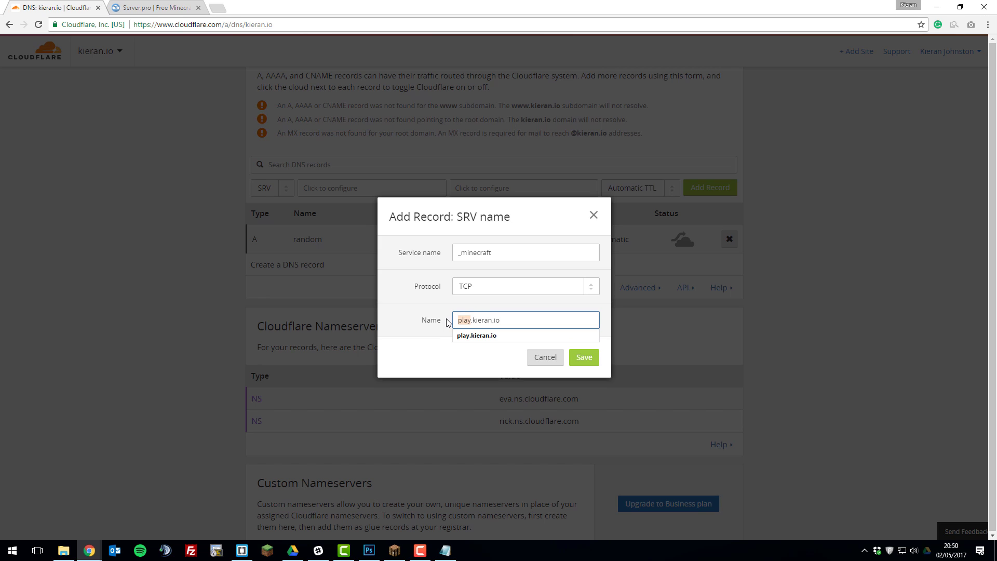
pyautogui.write('mc.kieran.io')
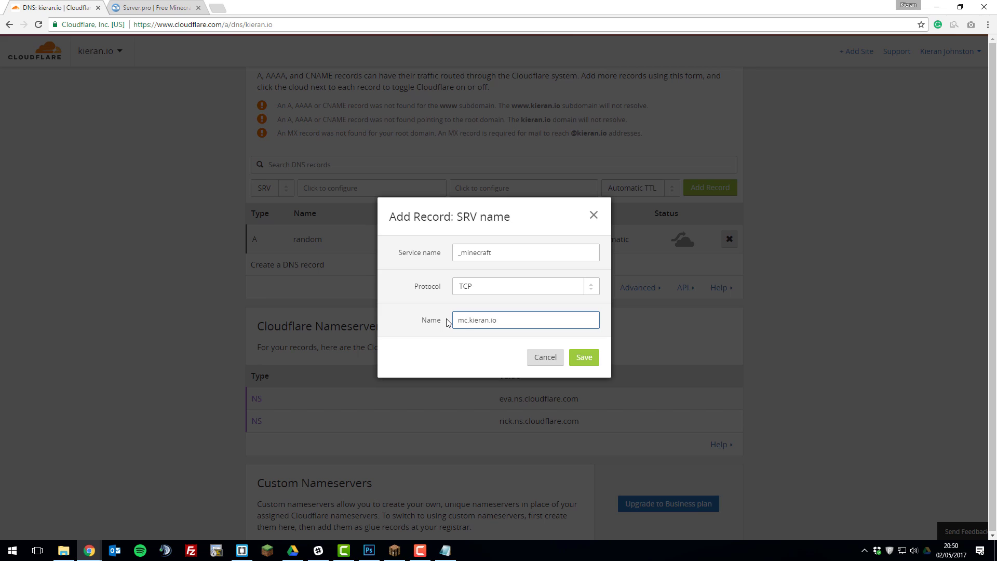
pyautogui.write('join.kieran.io')
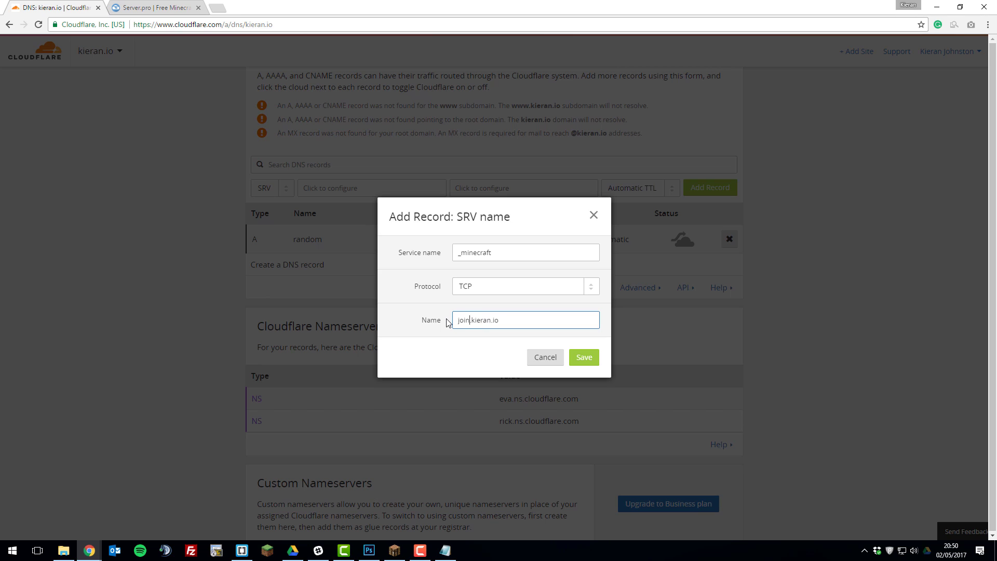
pyautogui.doubleClick(463, 320)
pyautogui.write('mc')
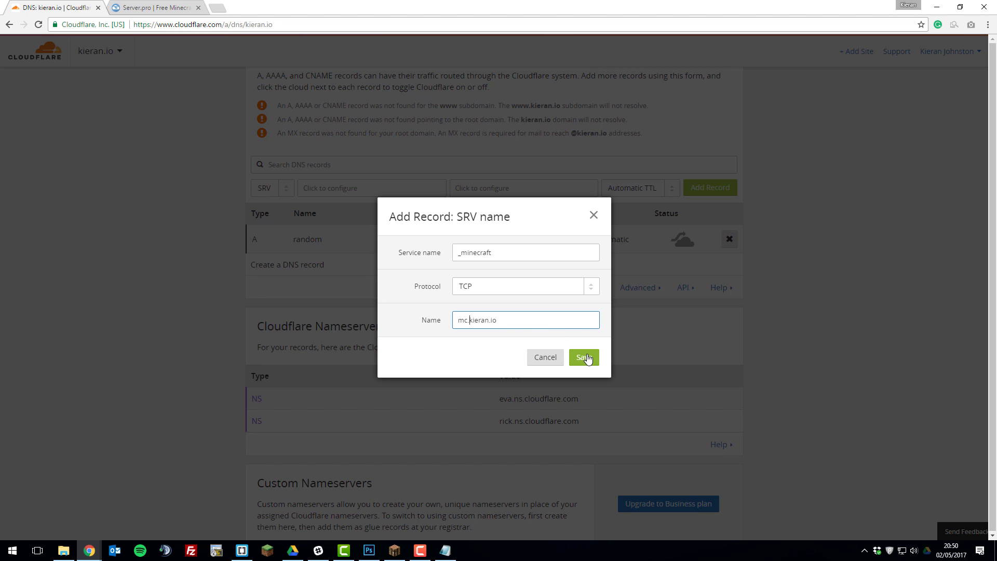
# Step: Confirm the SRV name and set its content to priority 0, weight 0, port 41265
pyautogui.click(583, 356)
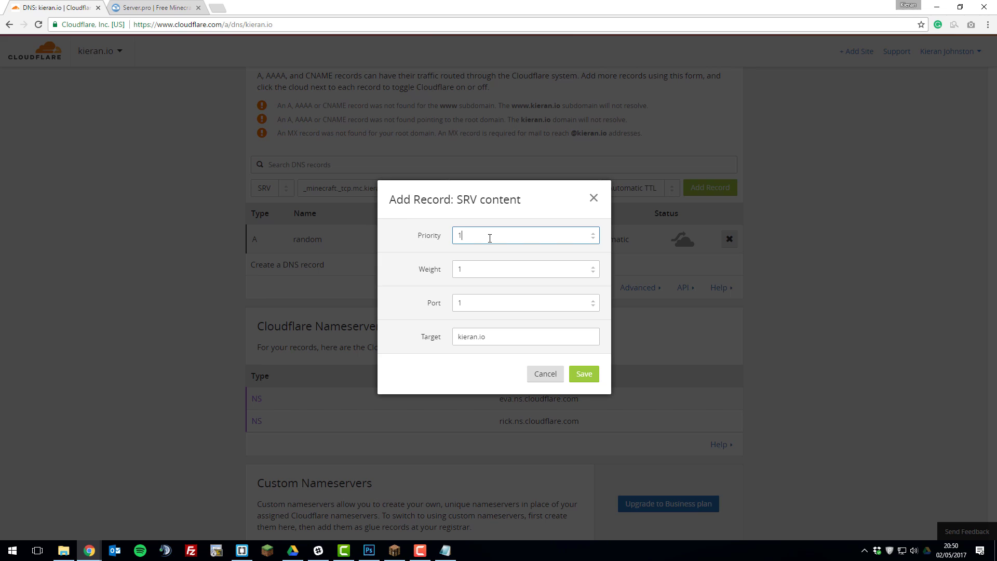
pyautogui.tripleClick(526, 236)
pyautogui.write('0')
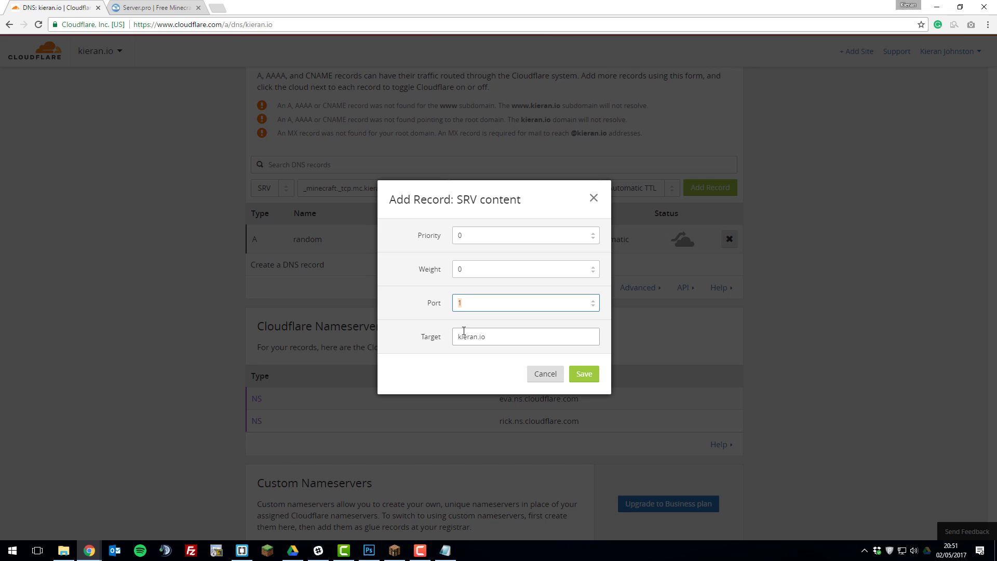
pyautogui.click(446, 551)
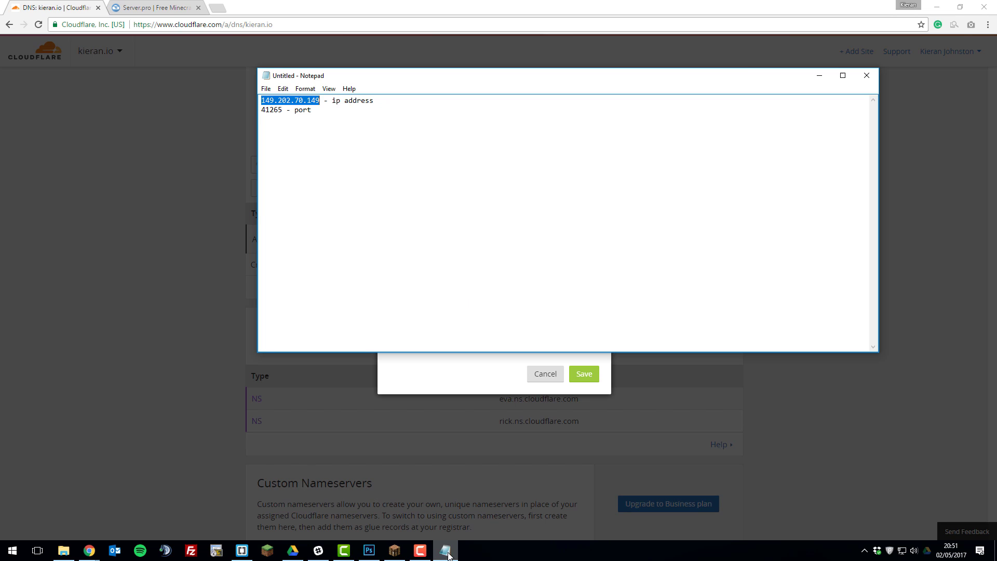
pyautogui.moveTo(272, 111)
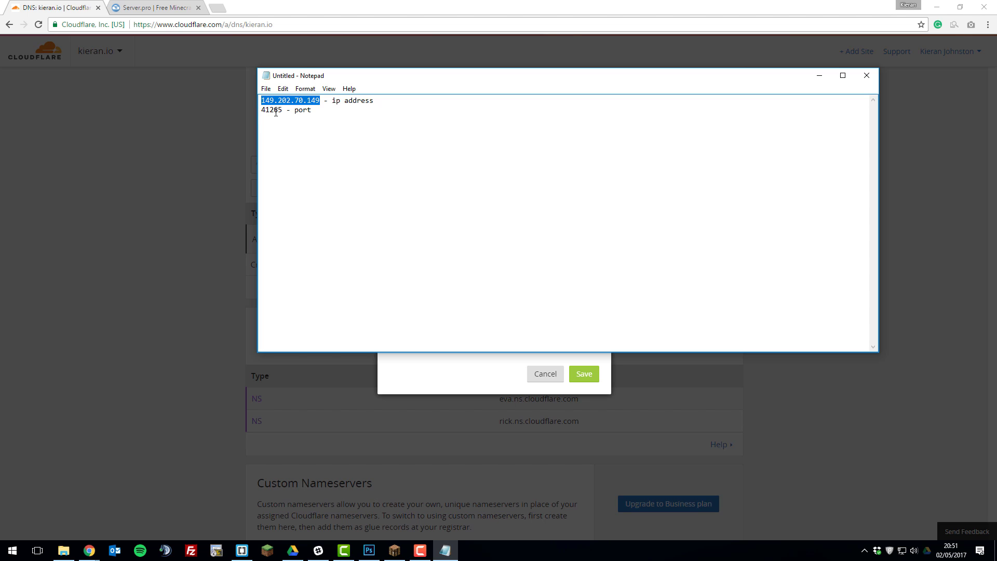
pyautogui.rightClick(272, 109)
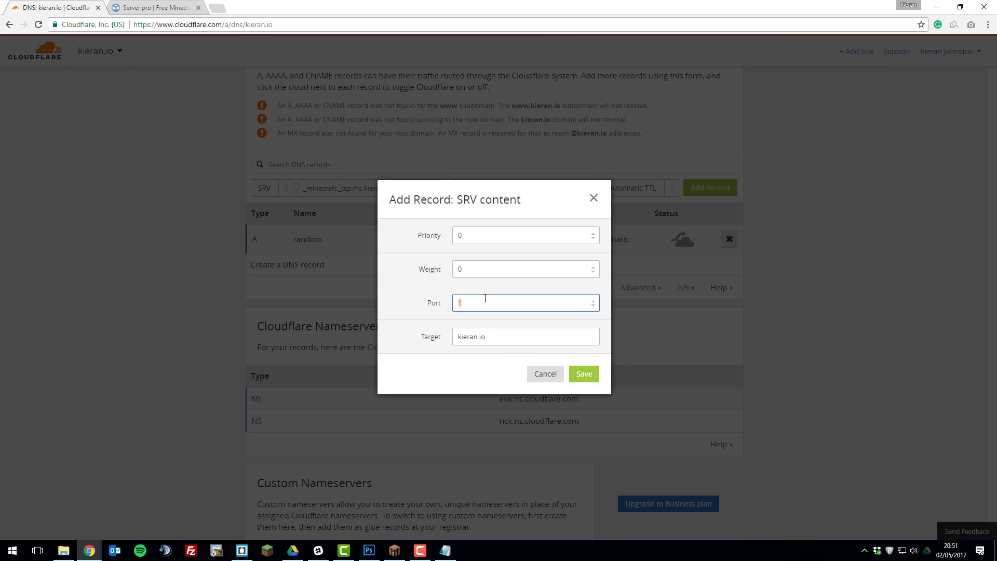
pyautogui.write('41265')
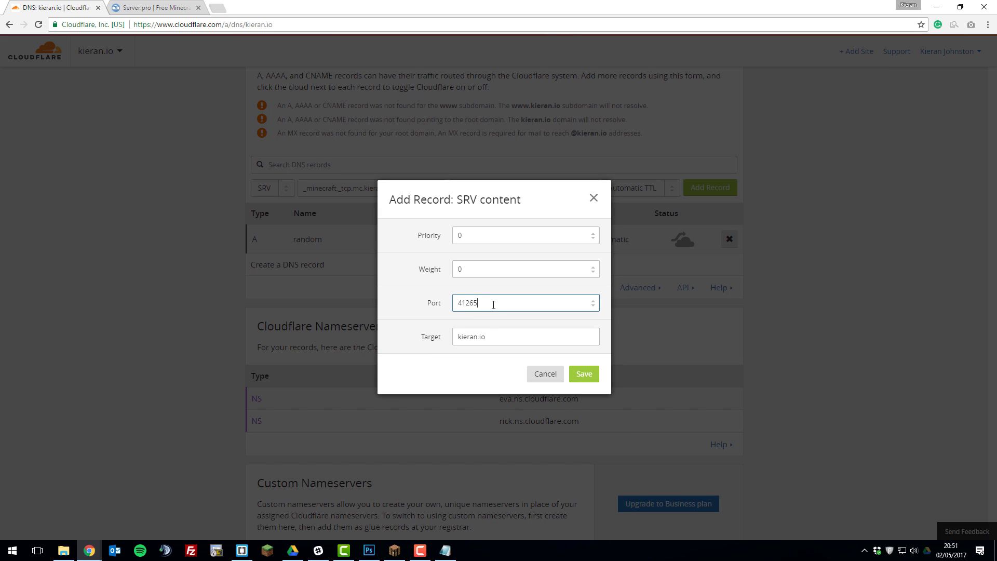
# Step: Set the SRV target to random.kieran.io and save the content settings
pyautogui.click(526, 336)
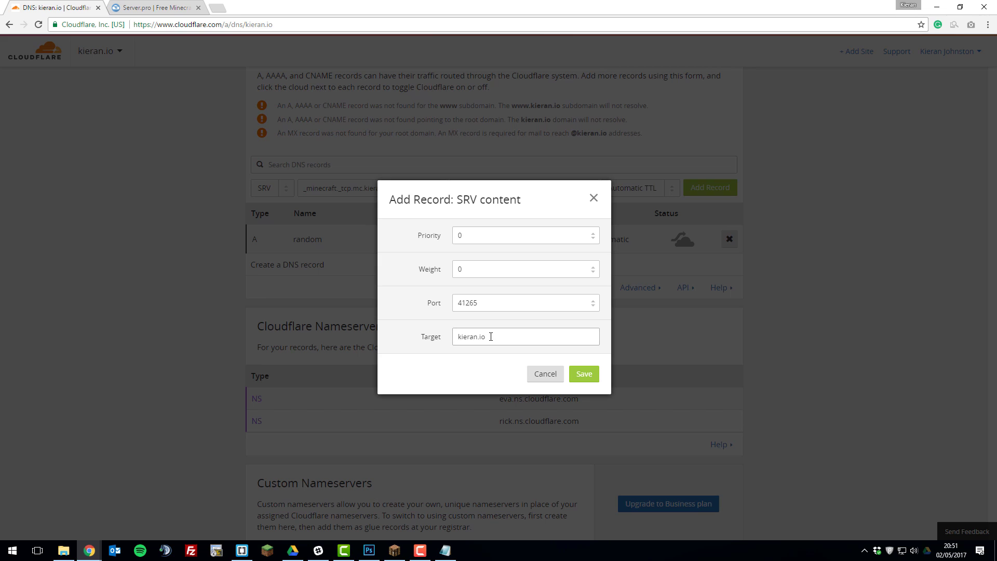
pyautogui.write('random.')
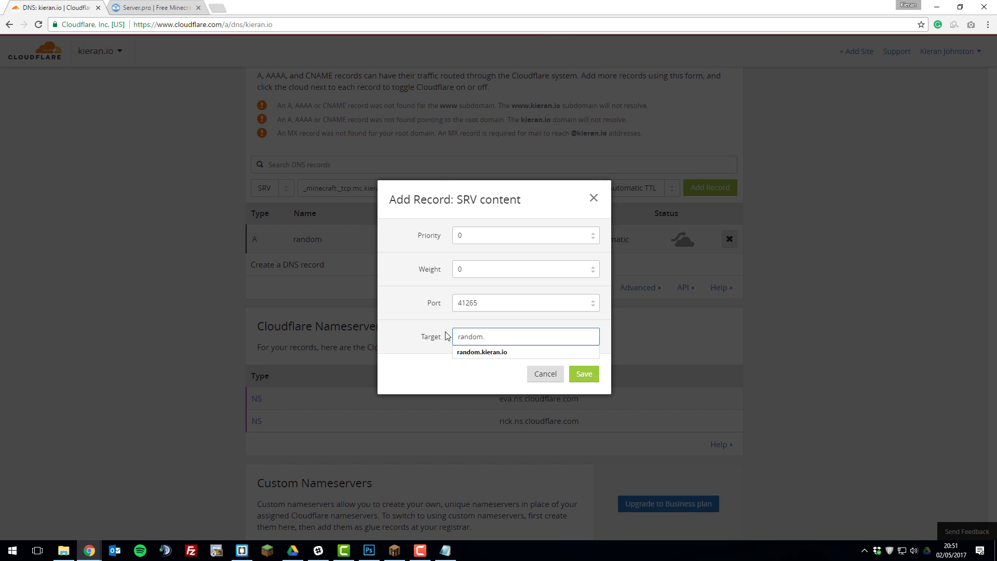
pyautogui.click(482, 352)
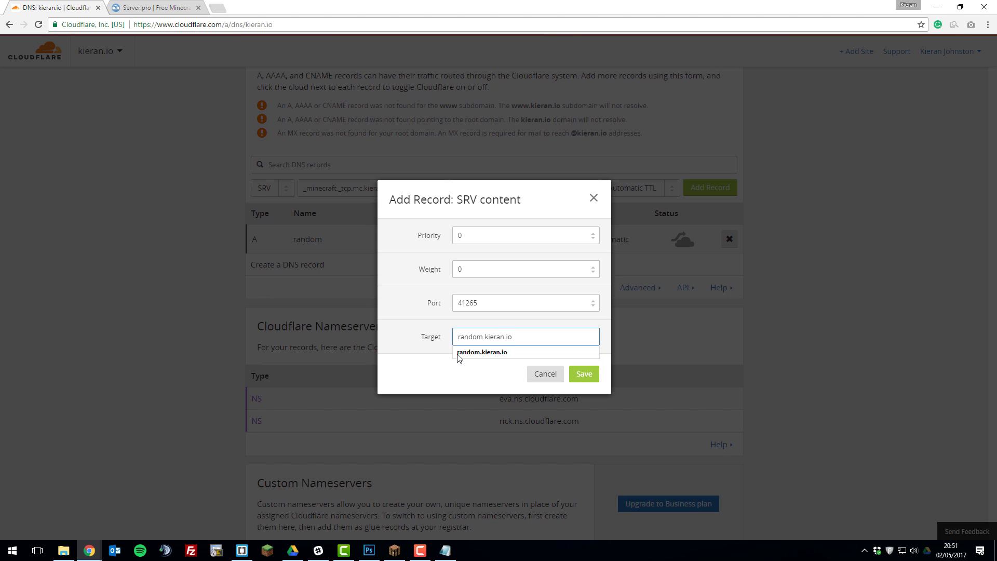
pyautogui.click(583, 373)
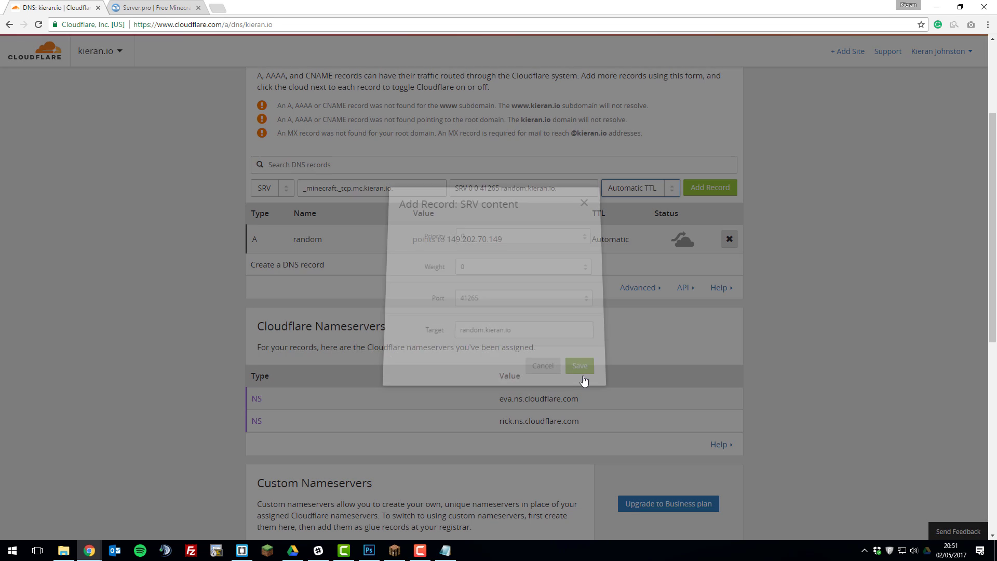
pyautogui.click(542, 365)
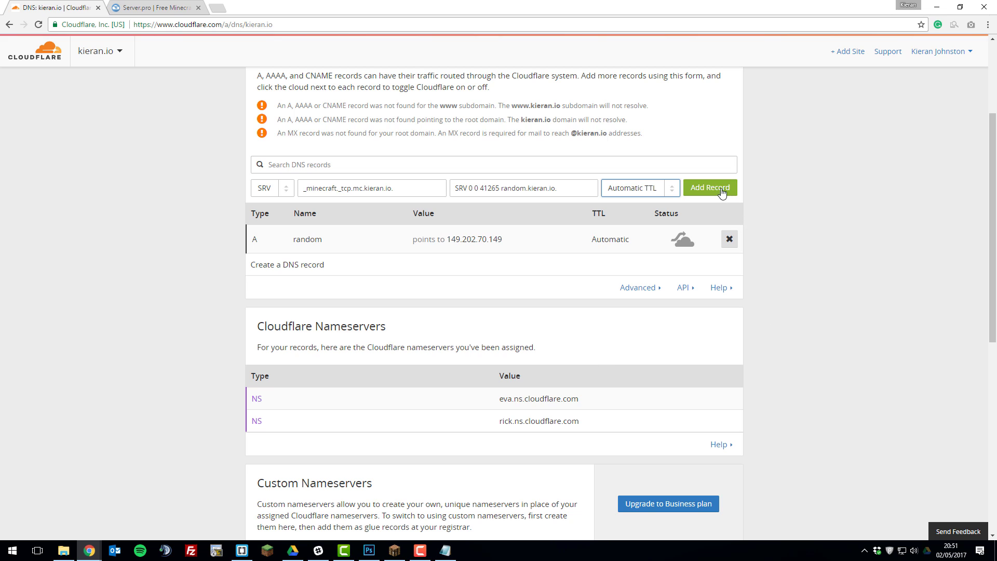
# Step: Add the _minecraft._tcp.mc SRV record to kieran.io's DNS list
pyautogui.click(710, 187)
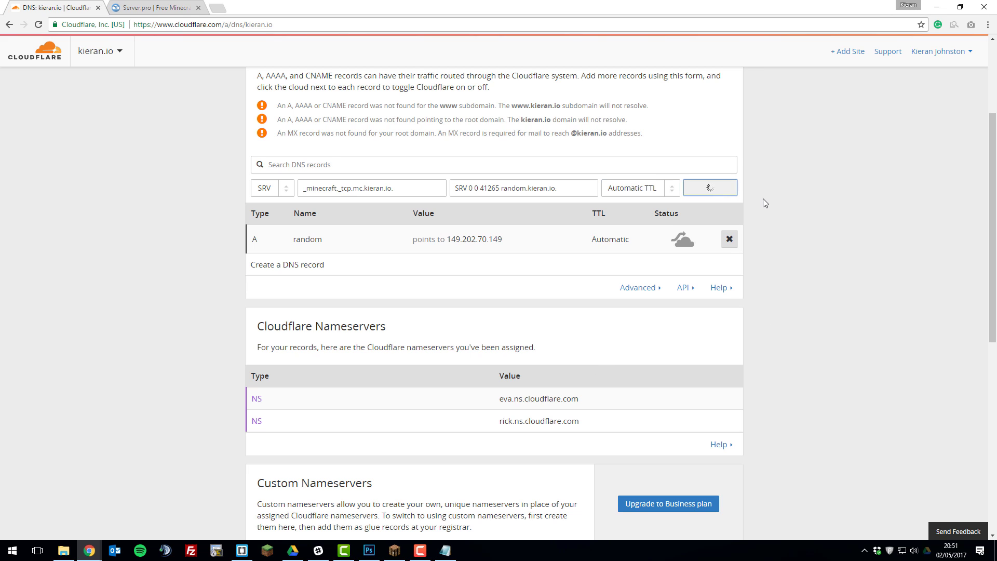
pyautogui.click(709, 188)
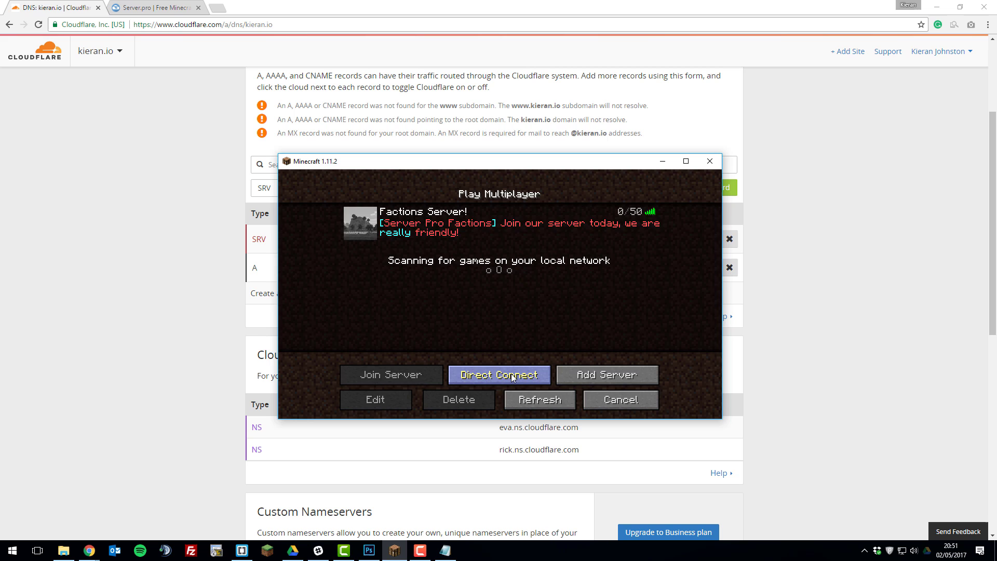
# Step: Direct-connect to mc.kieran.io in Minecraft, then return to the Cloudflare DNS records
pyautogui.click(499, 375)
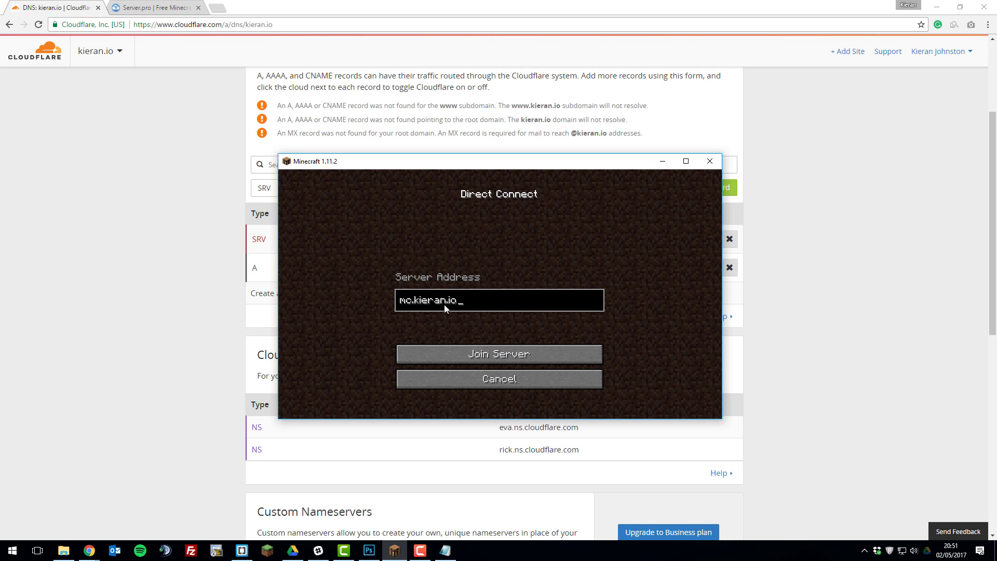
pyautogui.moveTo(498, 355)
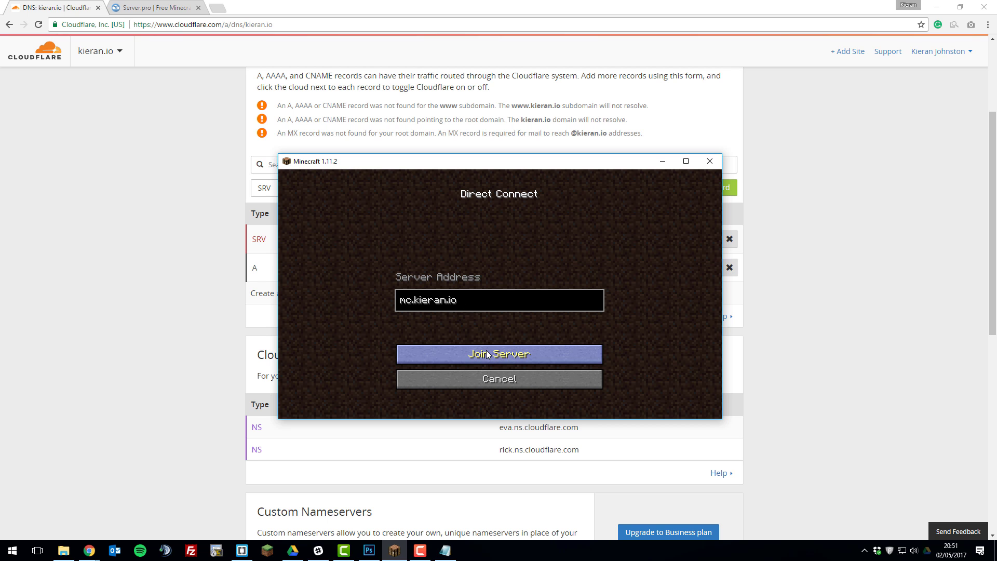
pyautogui.click(498, 354)
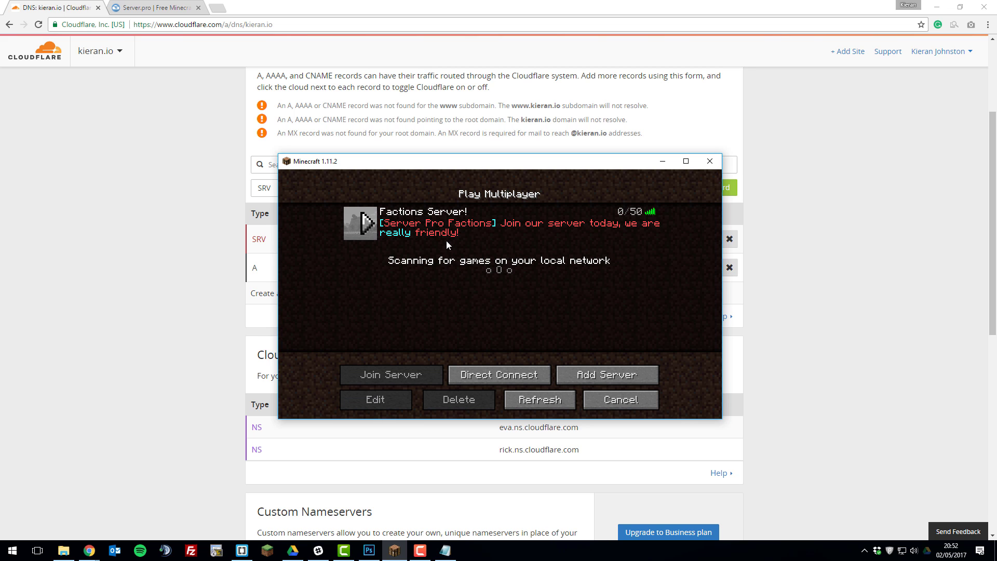
pyautogui.moveTo(551, 243)
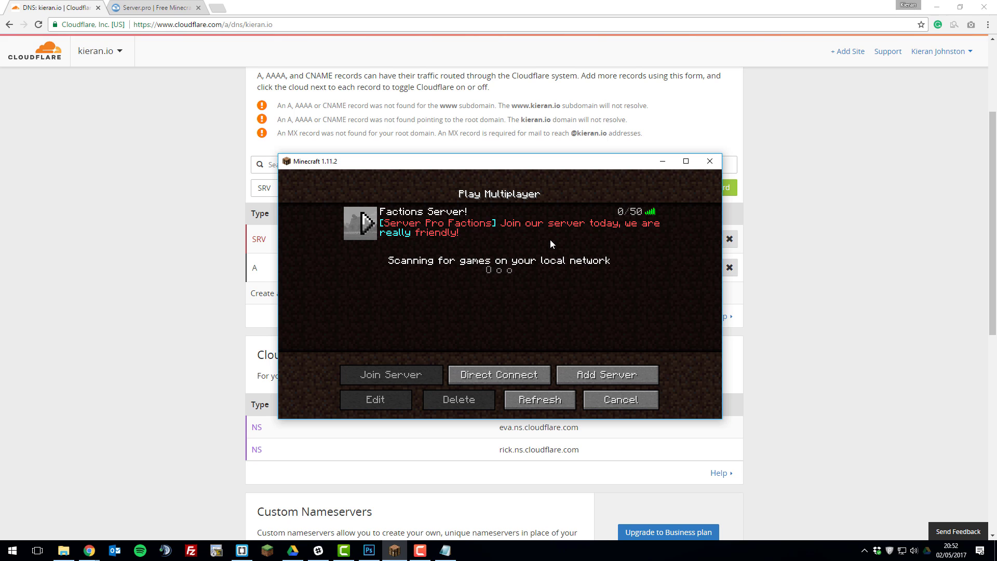
pyautogui.click(710, 161)
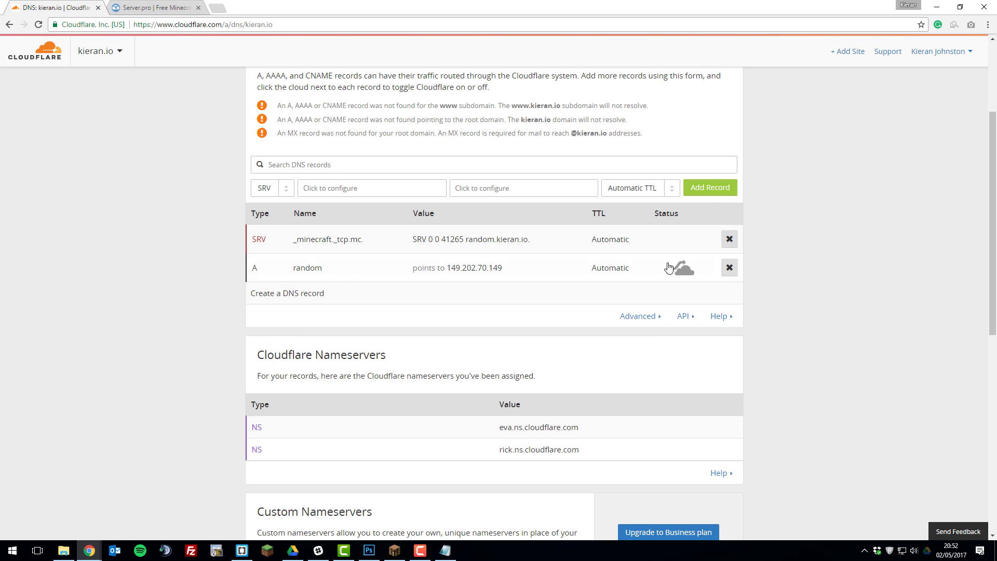
pyautogui.click(497, 268)
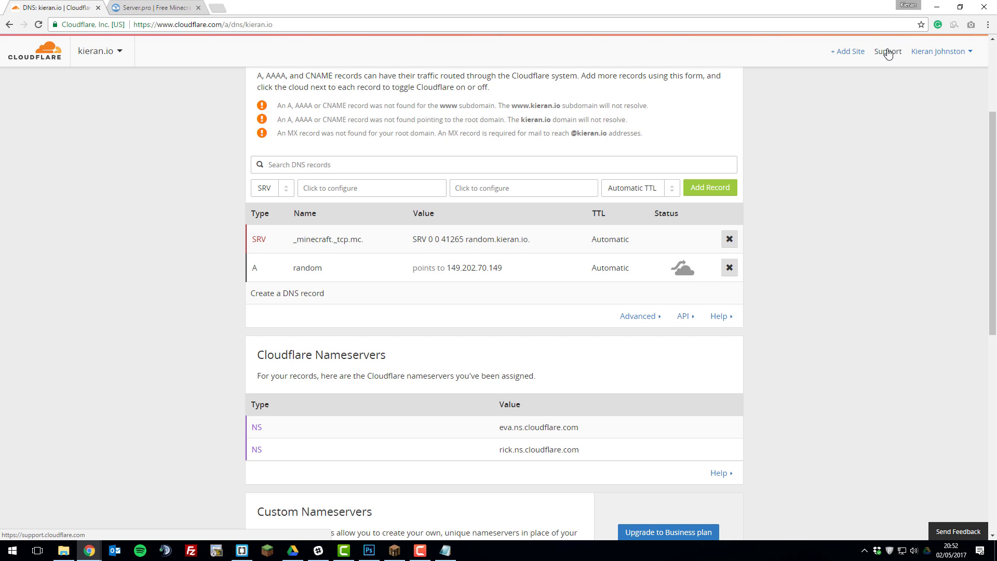
# Step: Browse the Cloudflare support help centre's article categories via the top-bar Support link
pyautogui.click(888, 52)
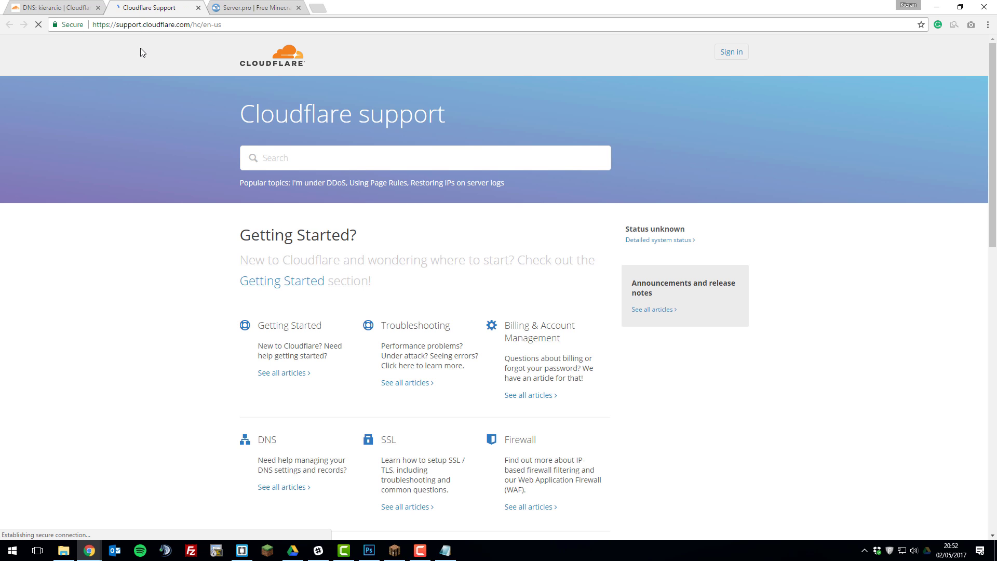
pyautogui.scroll(-3)
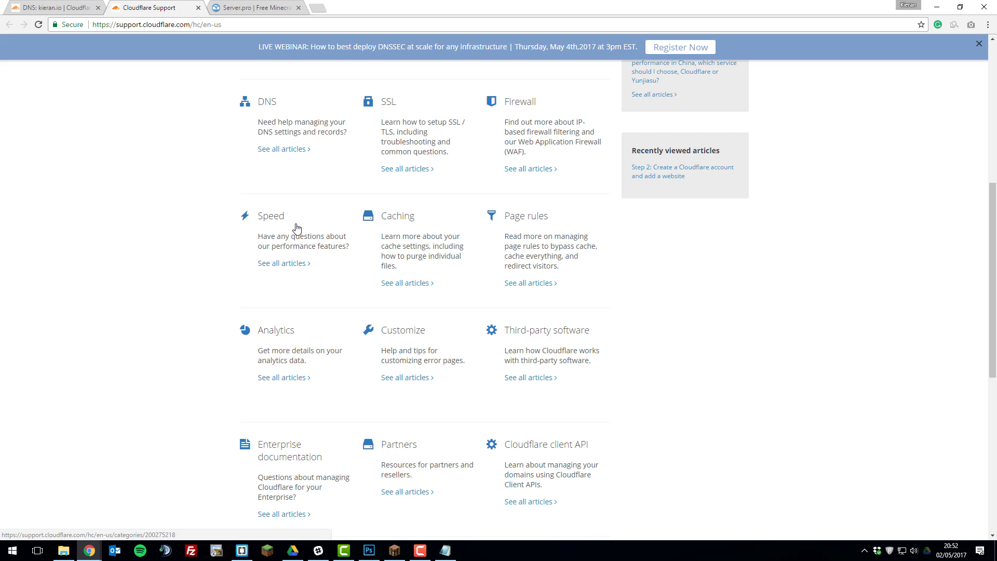
pyautogui.moveTo(300, 225)
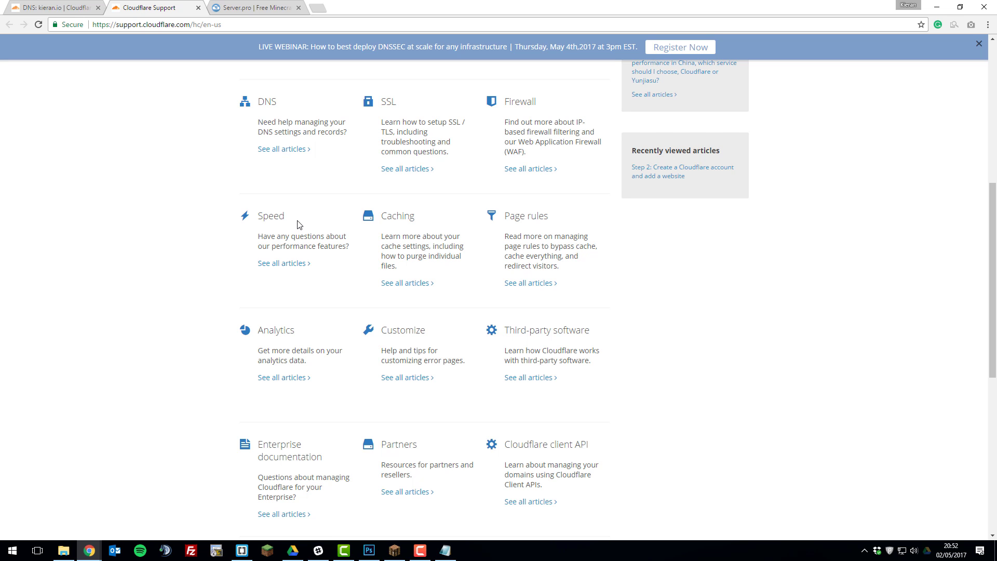
pyautogui.scroll(-3)
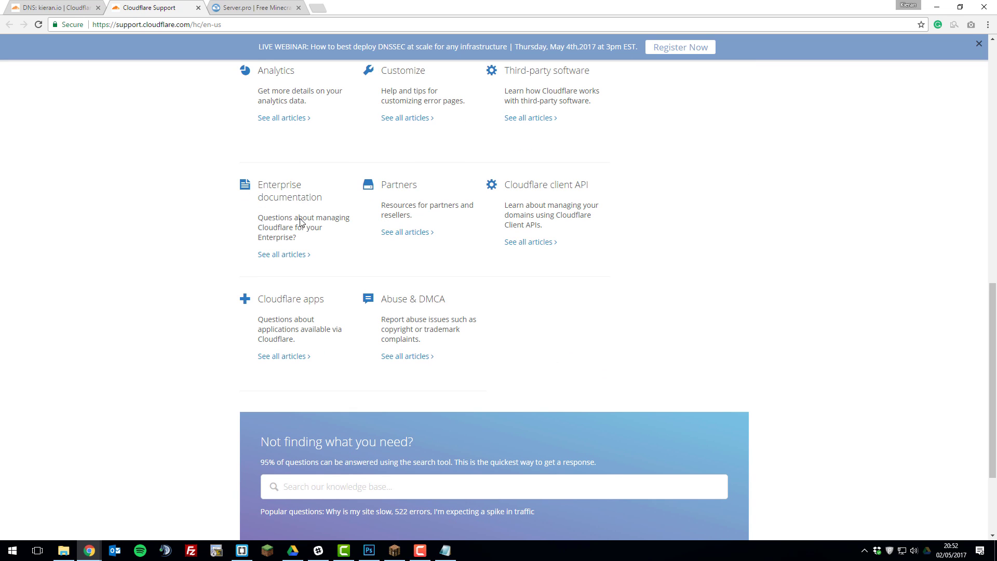